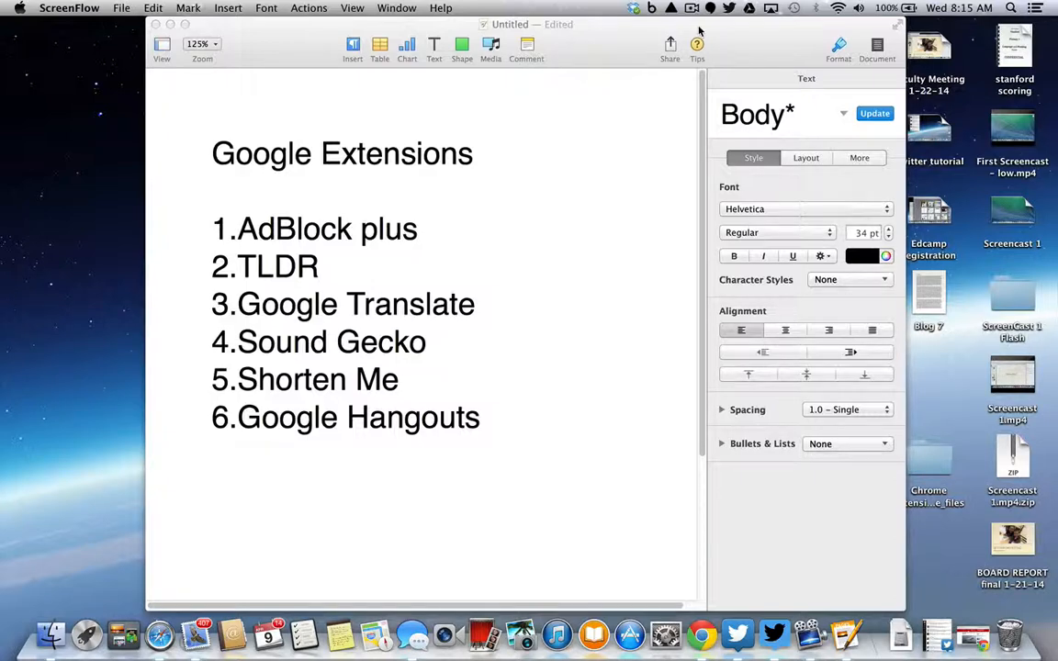
mouse_move(569, 144)
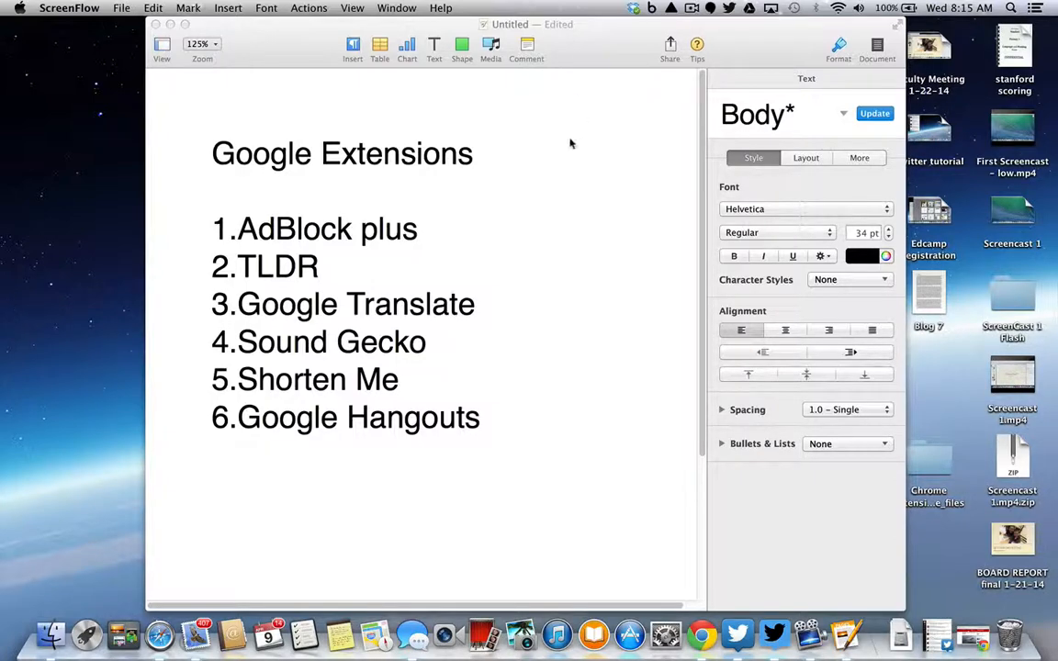
mouse_move(333, 356)
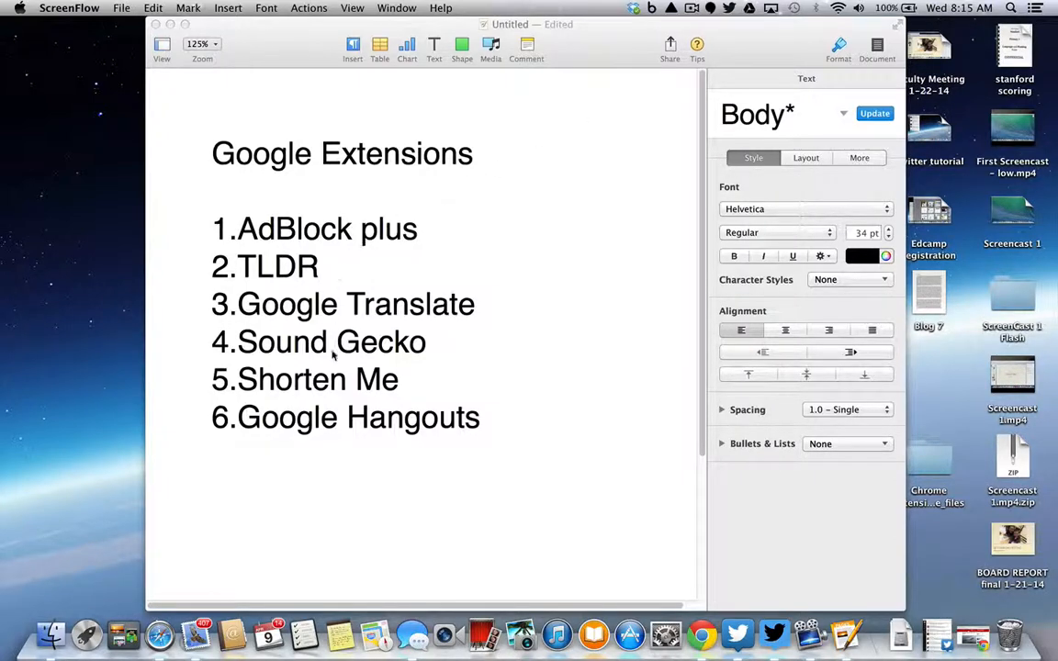
mouse_move(455, 392)
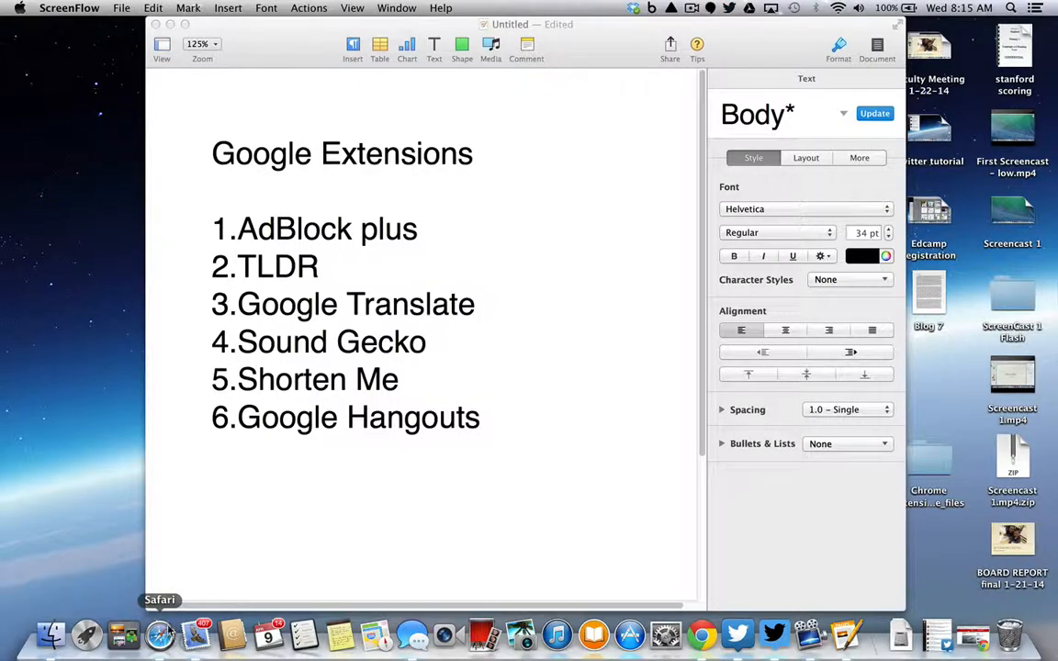
mouse_move(665, 634)
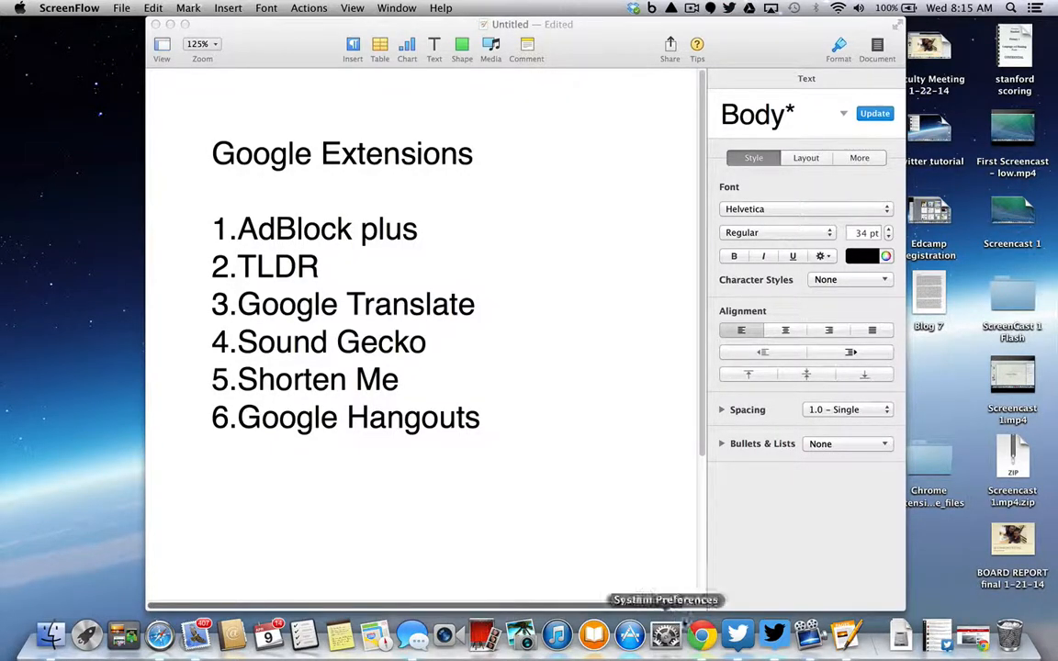
mouse_move(687, 595)
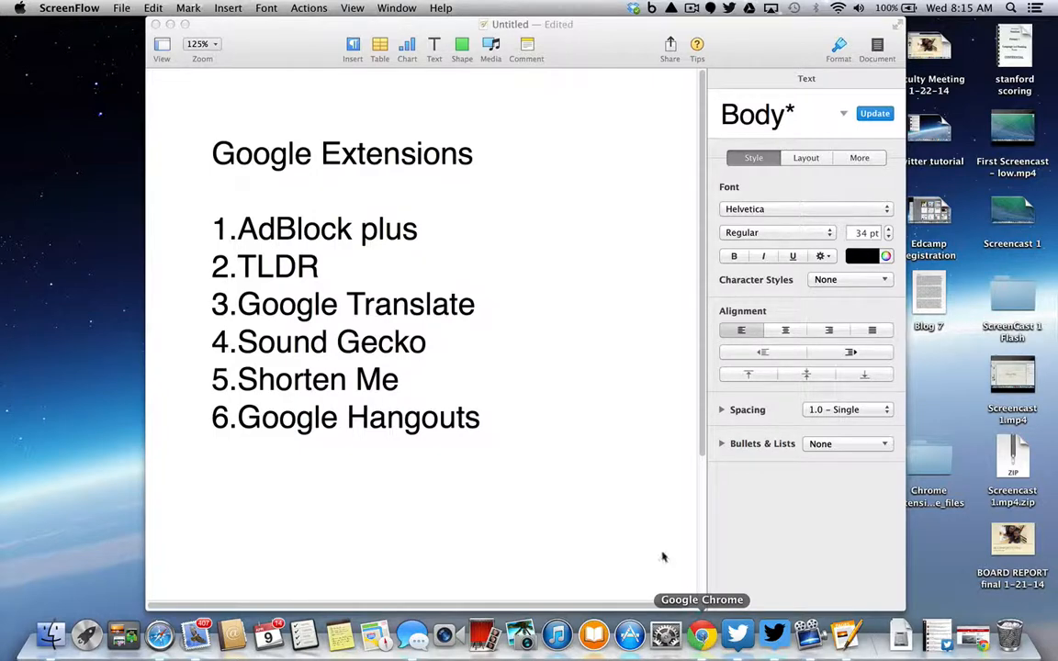
mouse_move(402, 260)
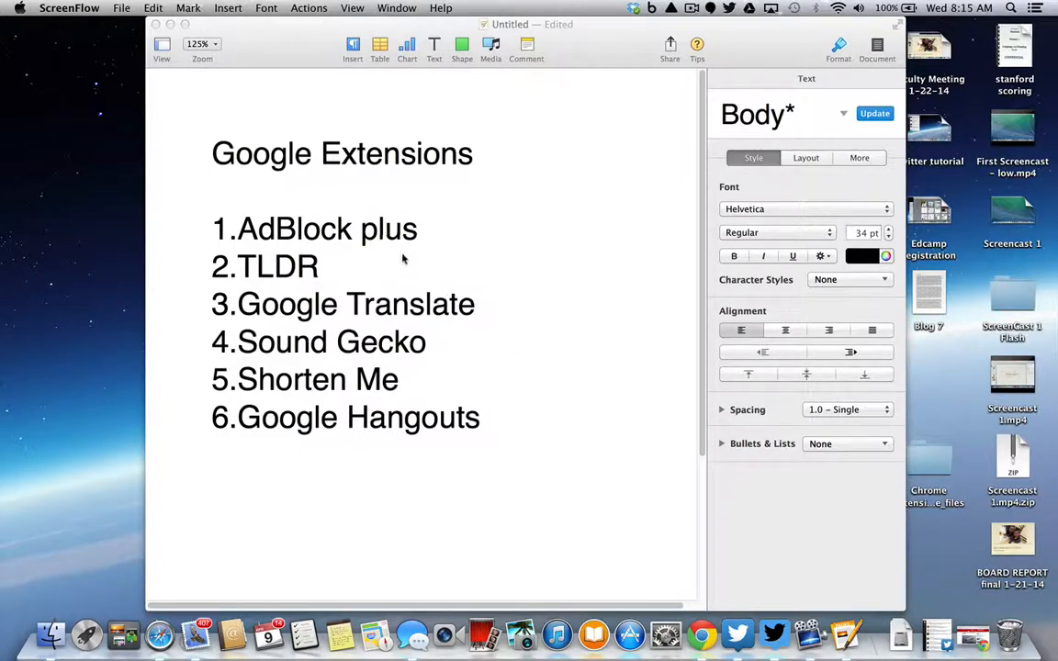
mouse_move(408, 246)
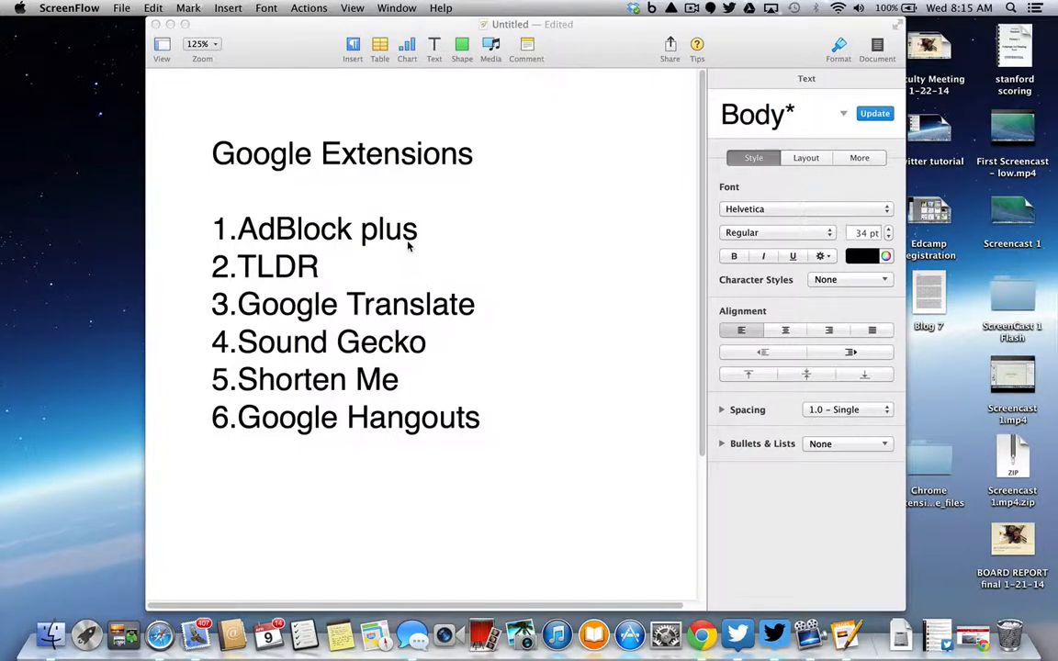
mouse_move(335, 275)
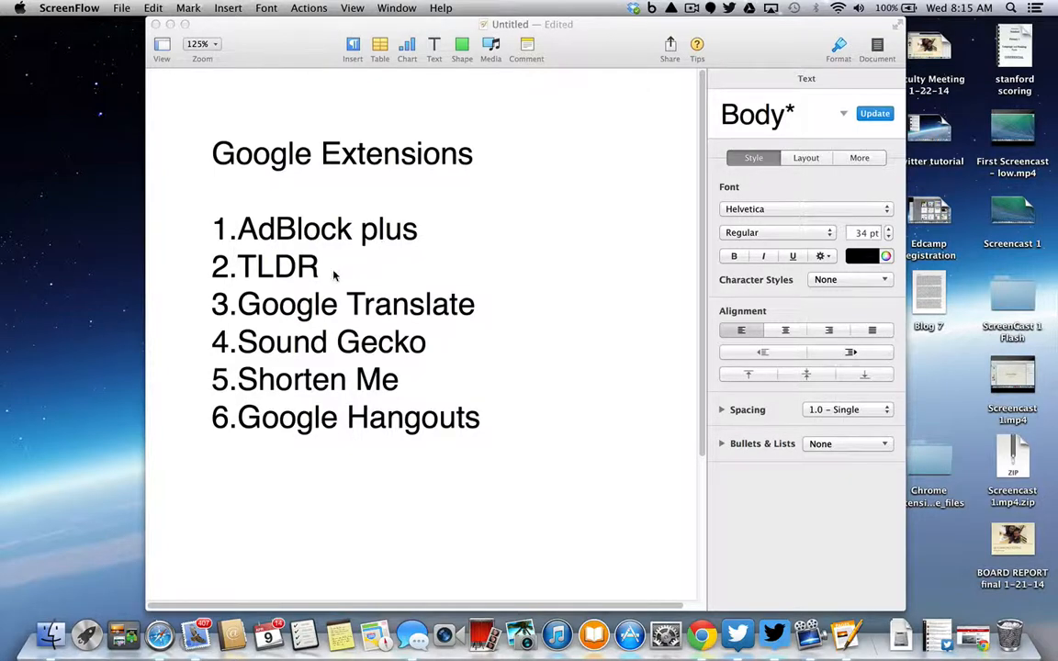
mouse_move(397, 318)
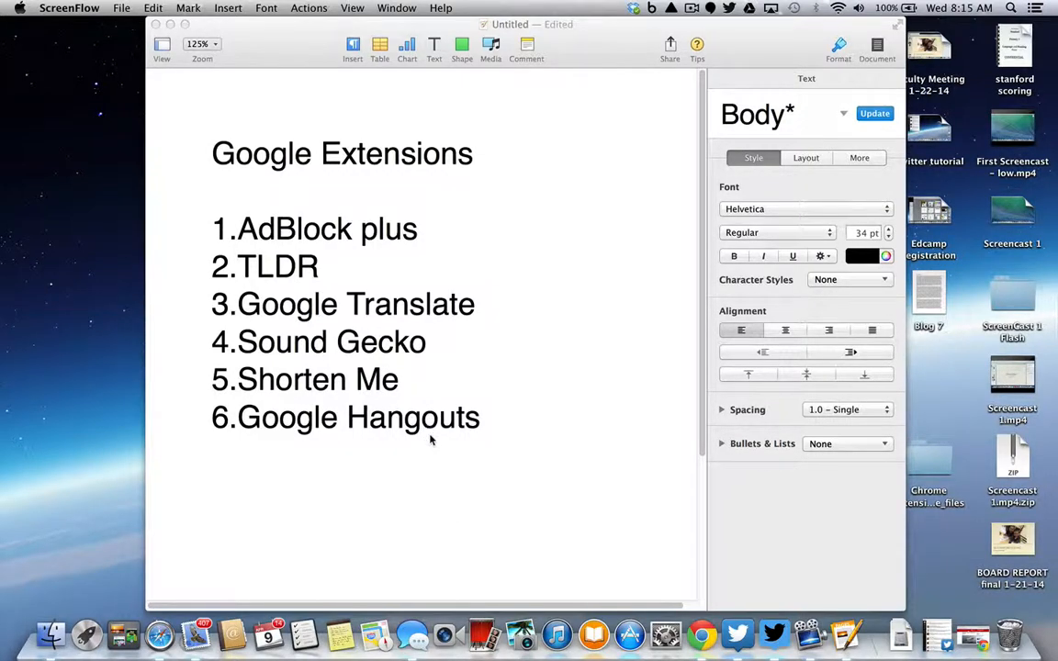
mouse_move(701, 634)
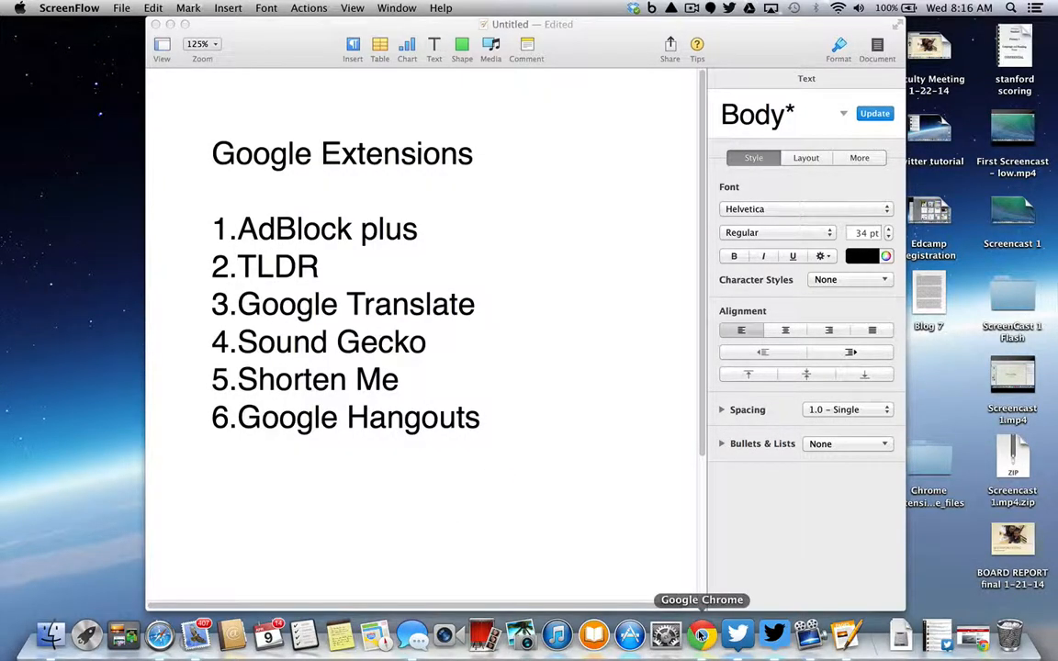
- Bring Chrome forward, open the Apps page from the bookmarks bar, and launch Google Search
click(700, 633)
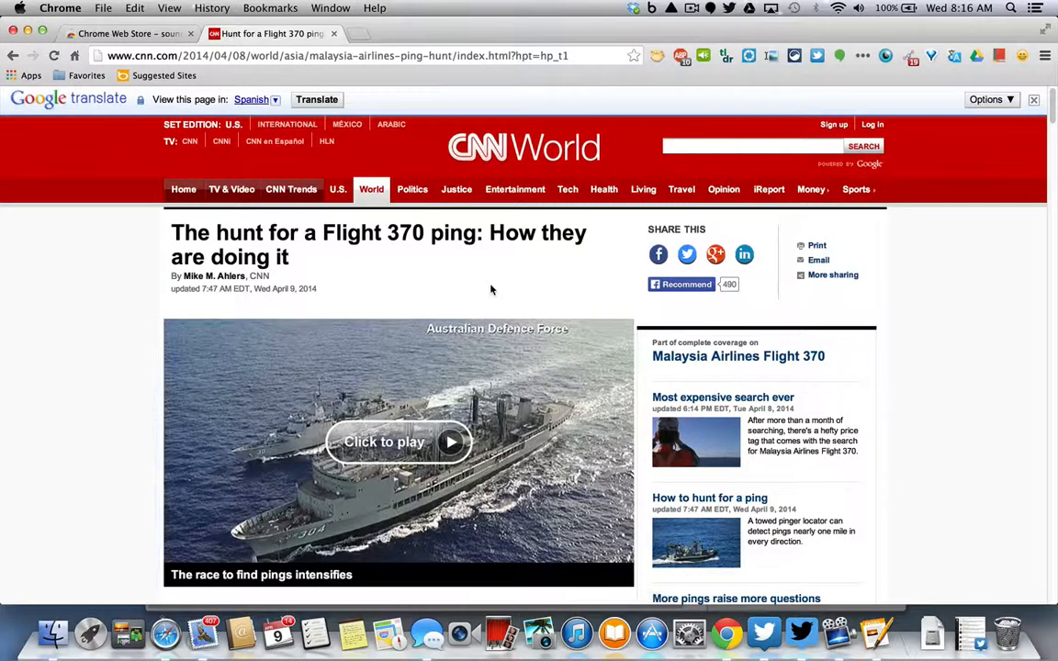
click(128, 34)
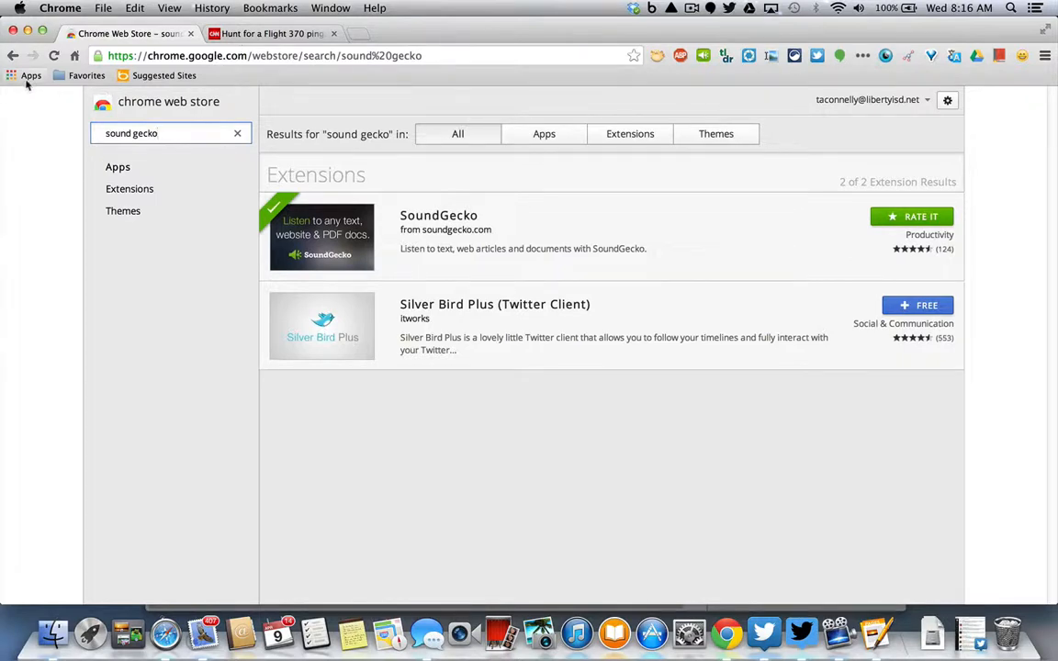
click(30, 75)
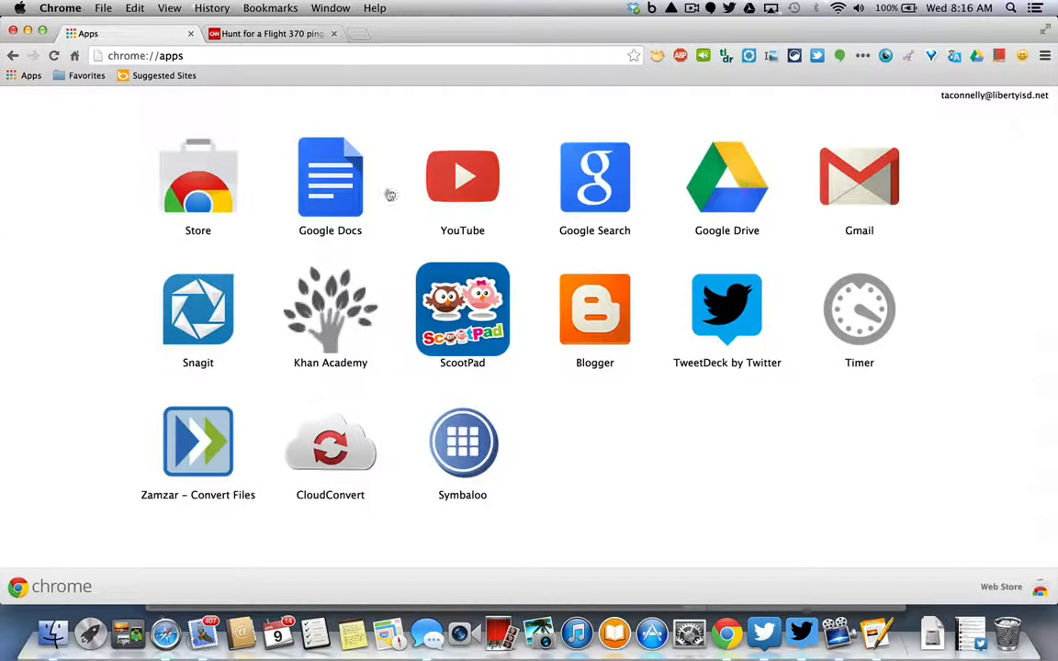
click(594, 176)
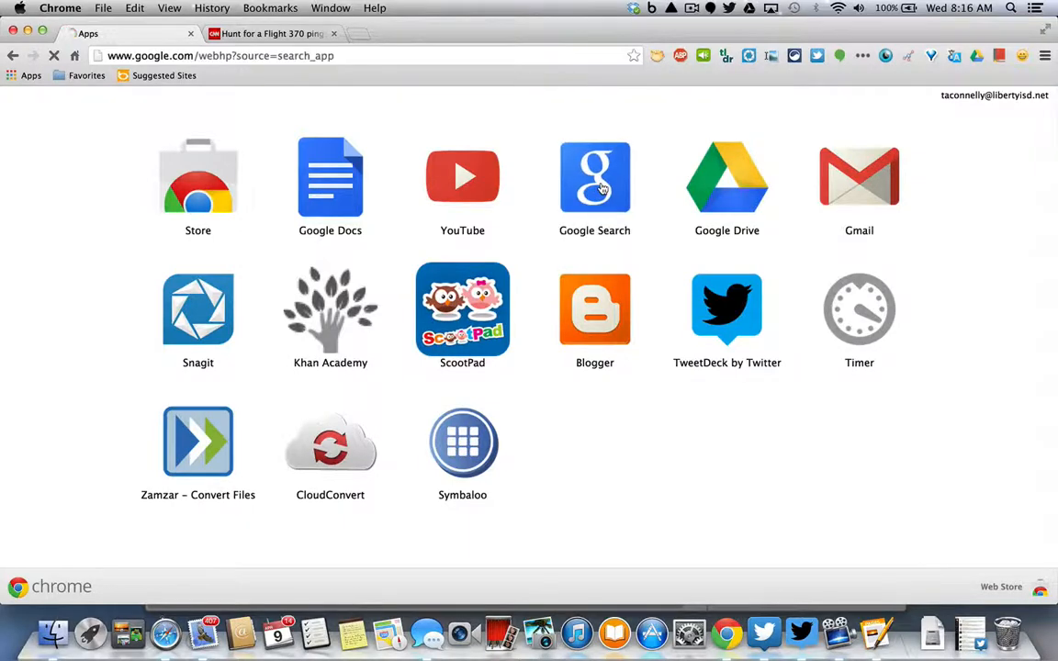
click(594, 176)
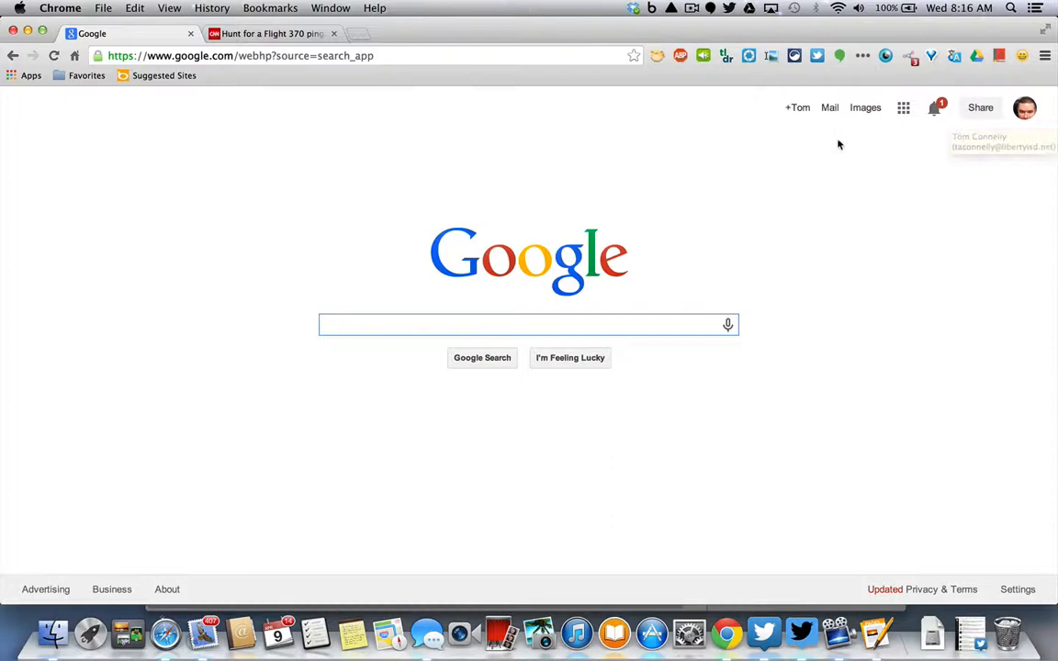
mouse_move(812, 122)
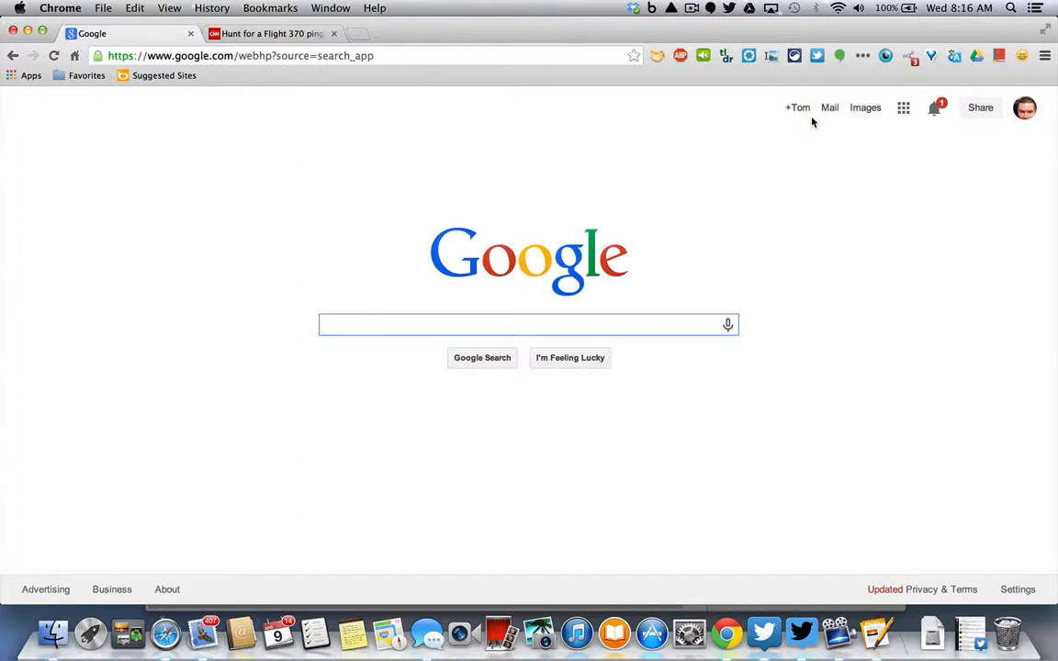
click(524, 325)
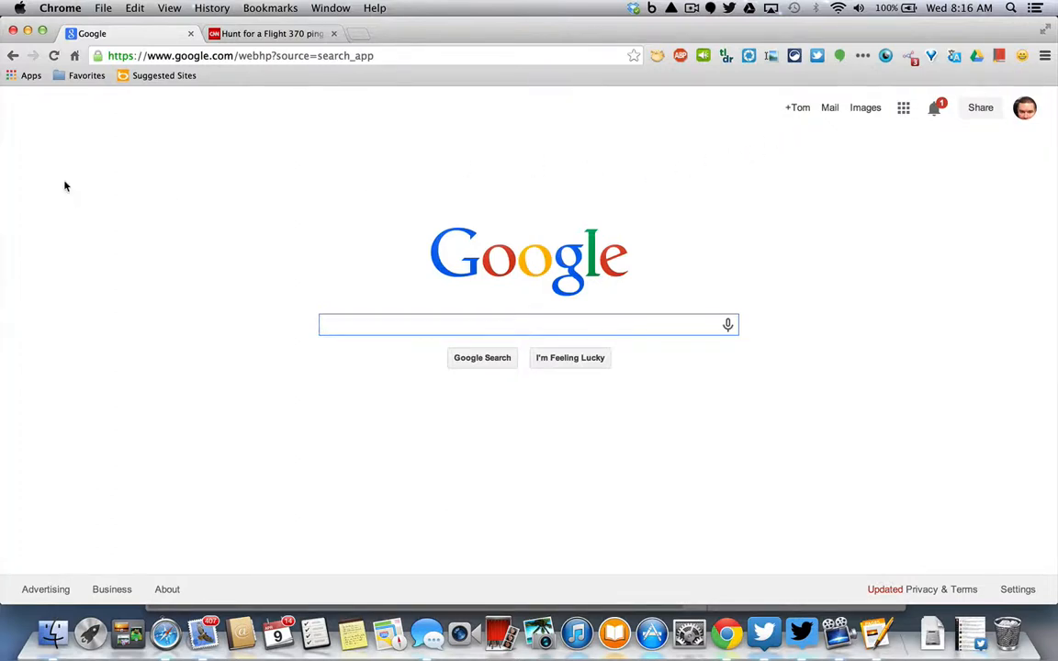
mouse_move(347, 254)
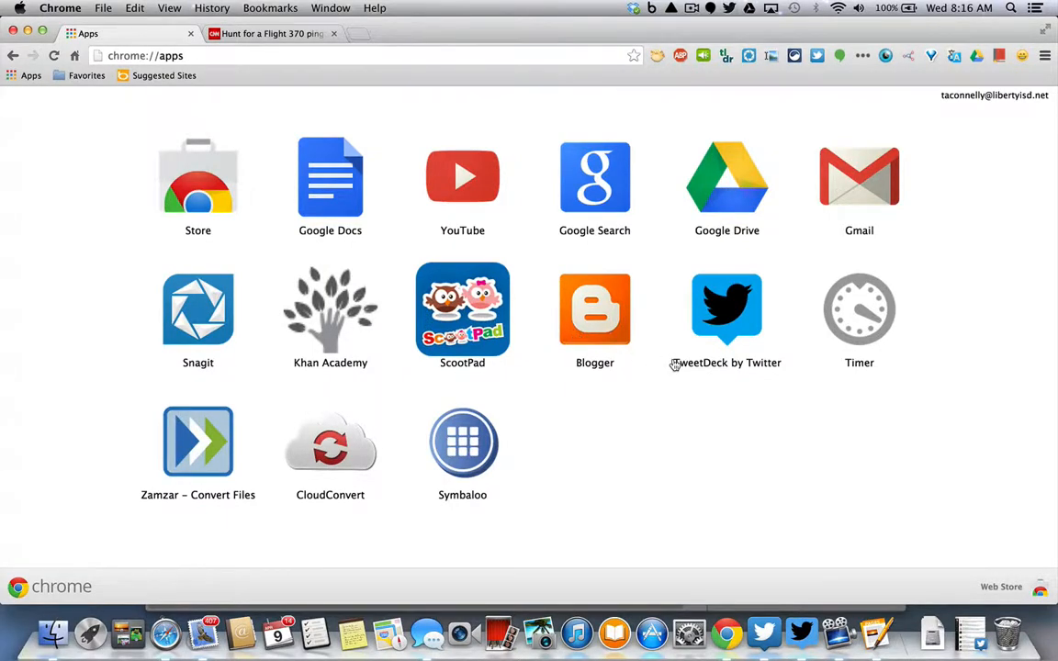
mouse_move(1001, 587)
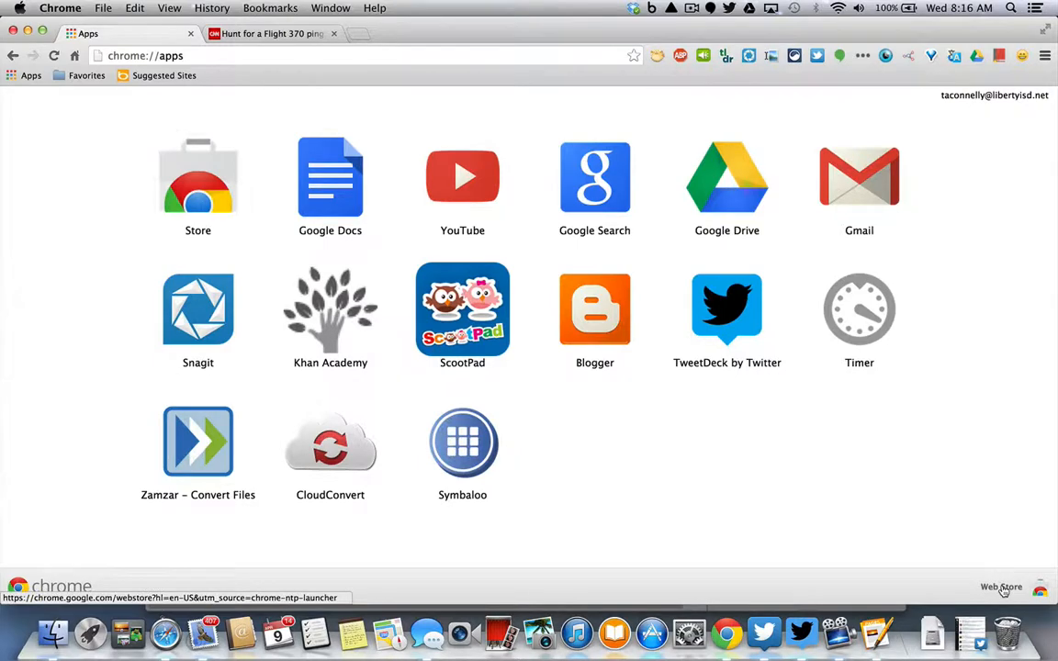
- Open the Chrome Web Store from the Apps page and browse its Apps category
click(1000, 586)
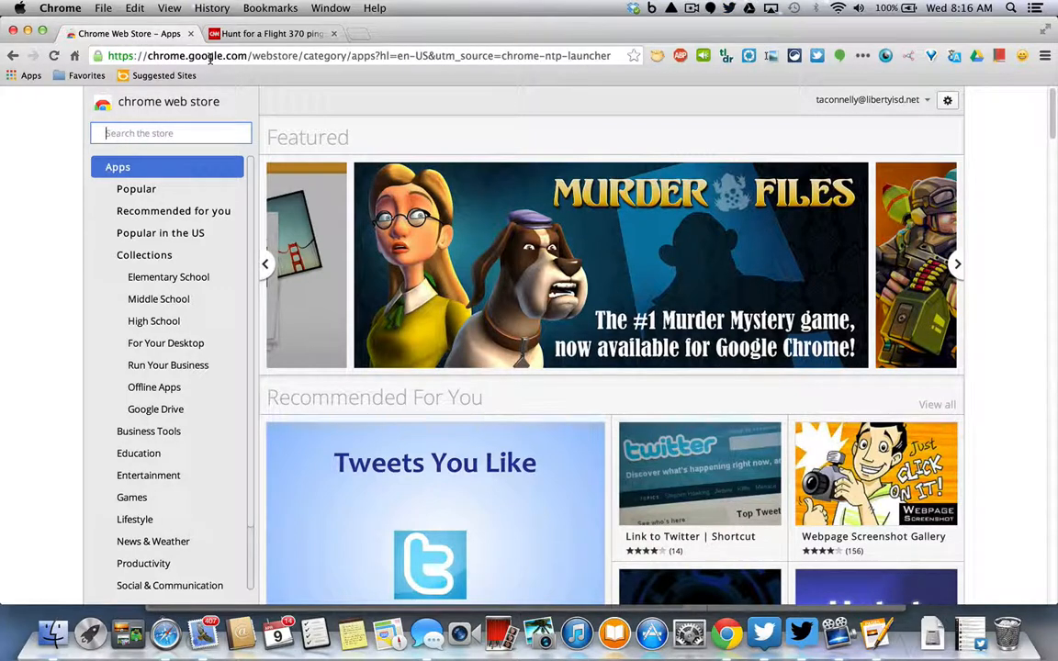
mouse_move(290, 177)
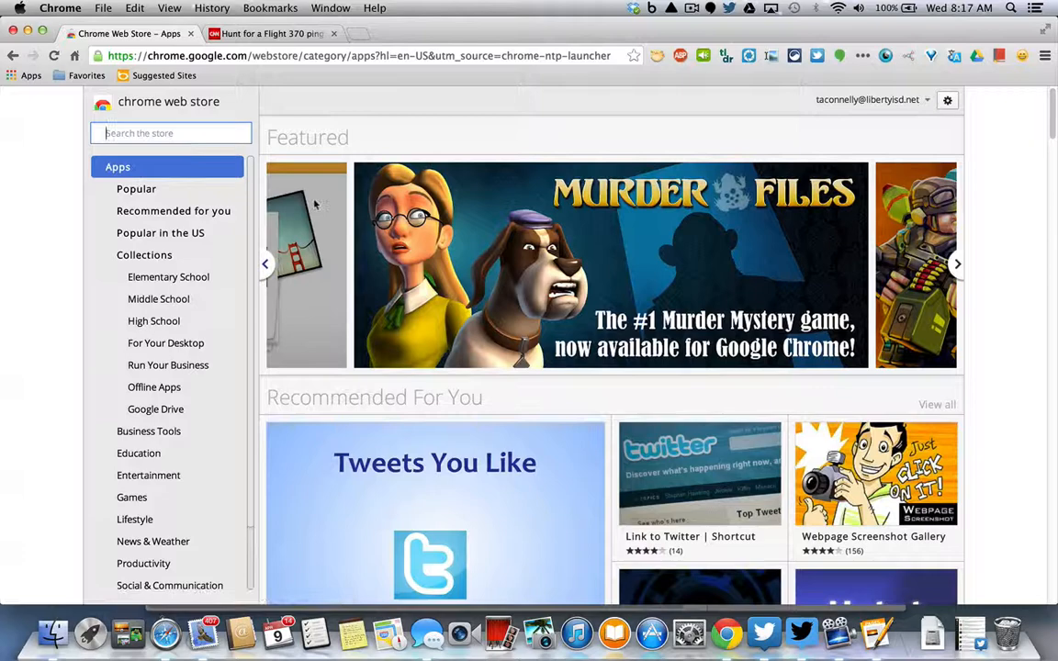
scroll(down, 3)
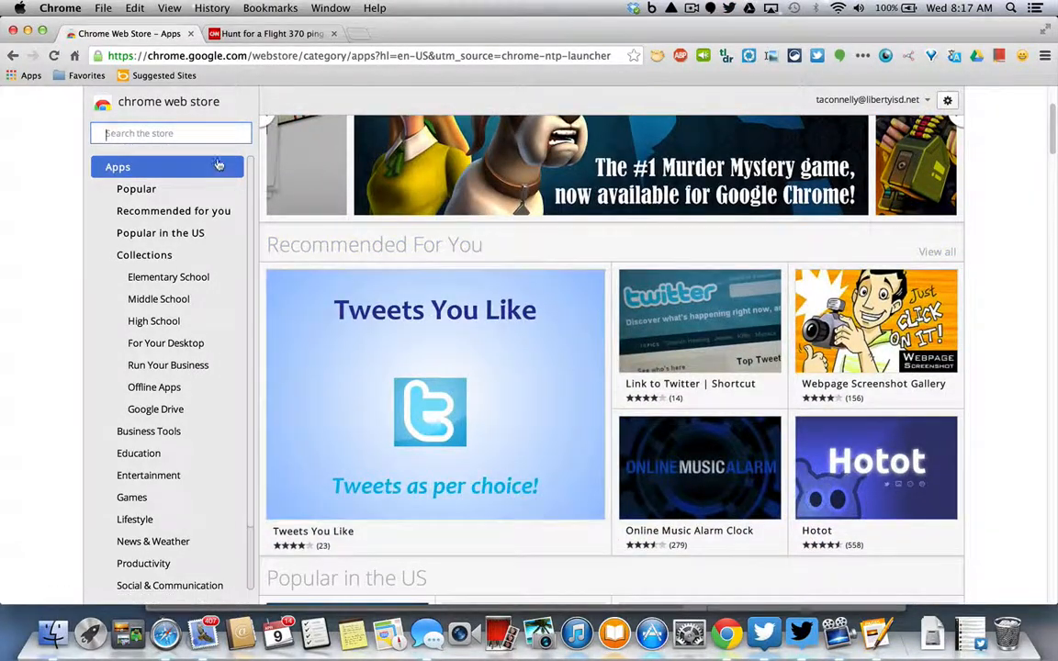
mouse_move(186, 181)
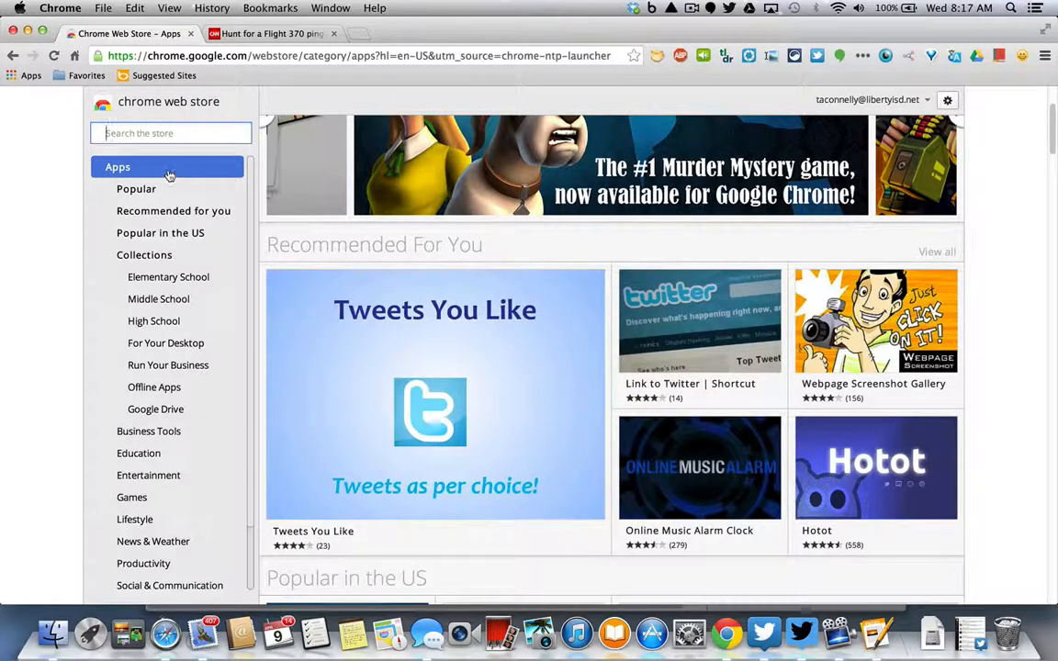
click(117, 166)
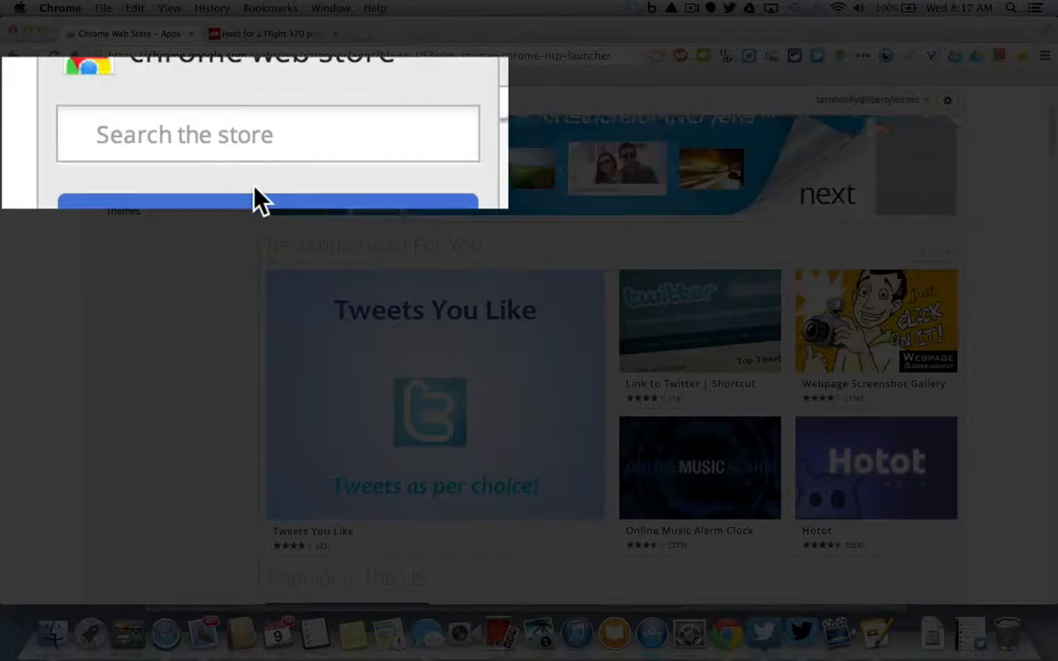
mouse_move(591, 92)
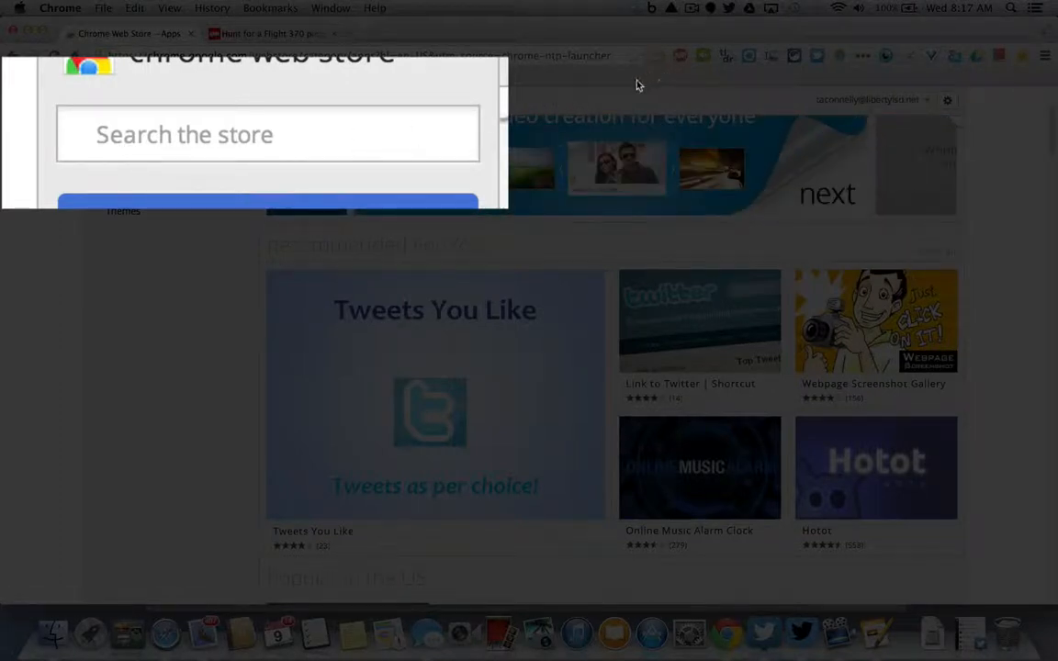
- Search the Web Store for 'adblock plus' and scroll to Adblock Plus under Extensions
click(267, 134)
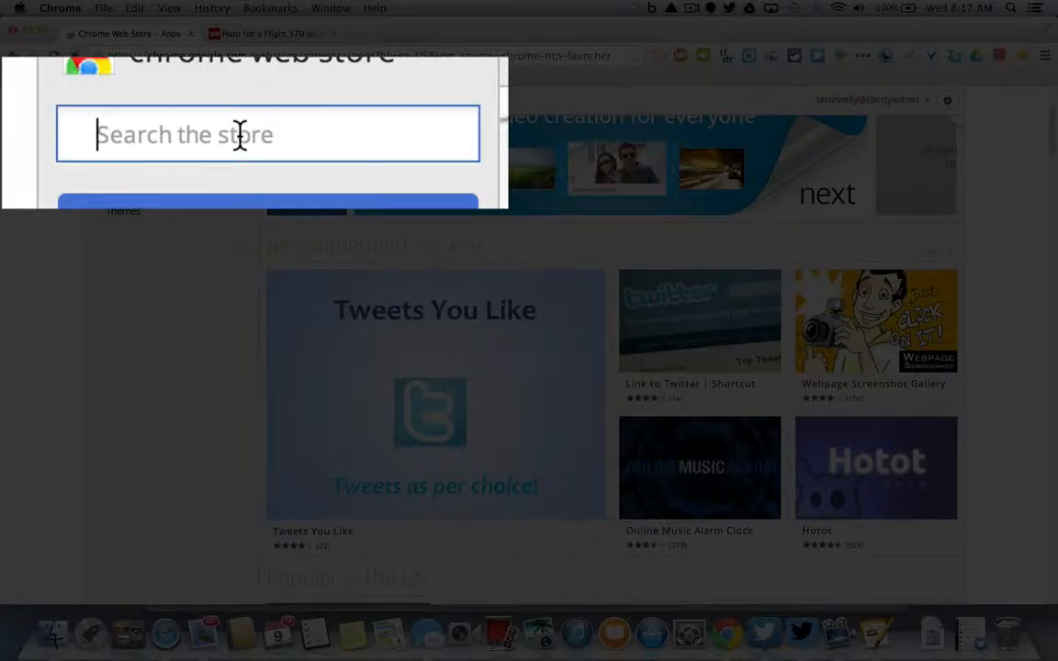
text(adblo)
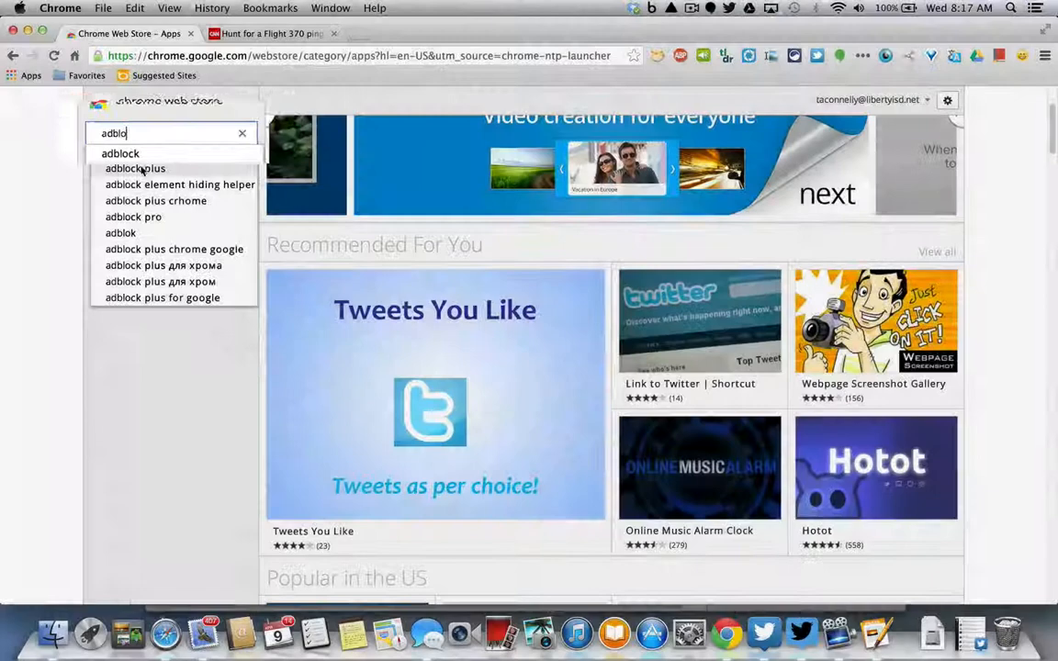
click(135, 168)
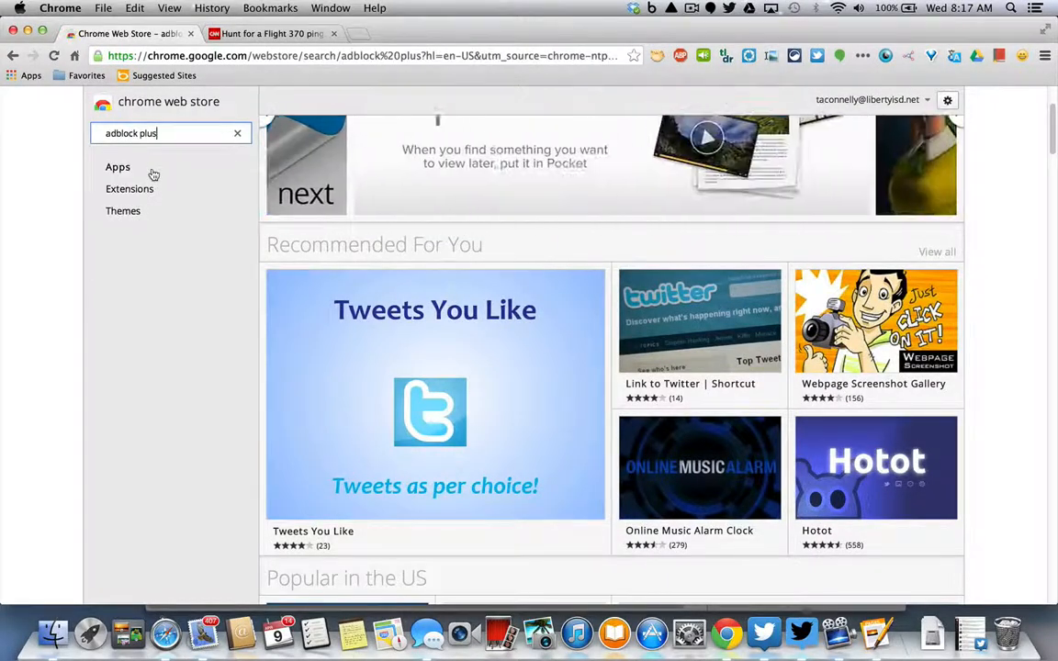
key(Return)
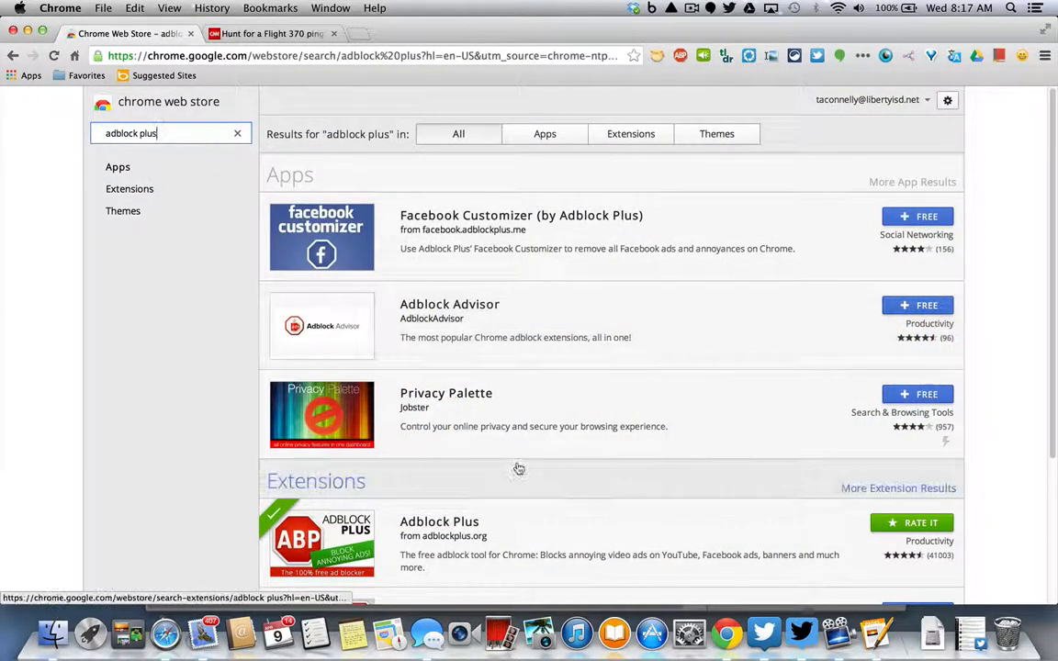
scroll(down, 3)
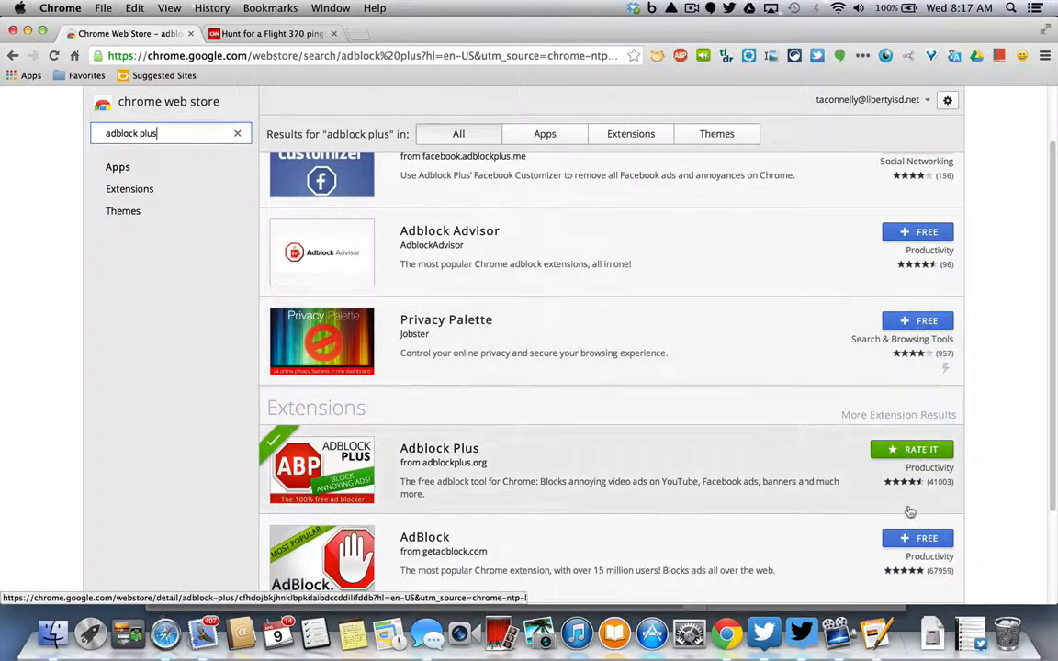
scroll(down, 3)
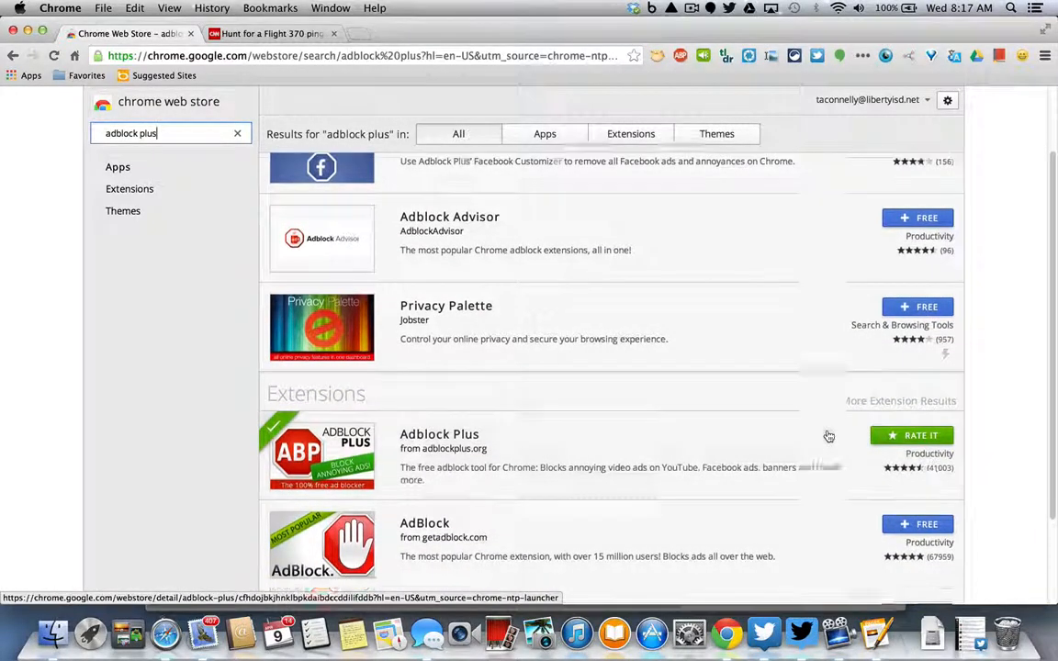
scroll(down, 3)
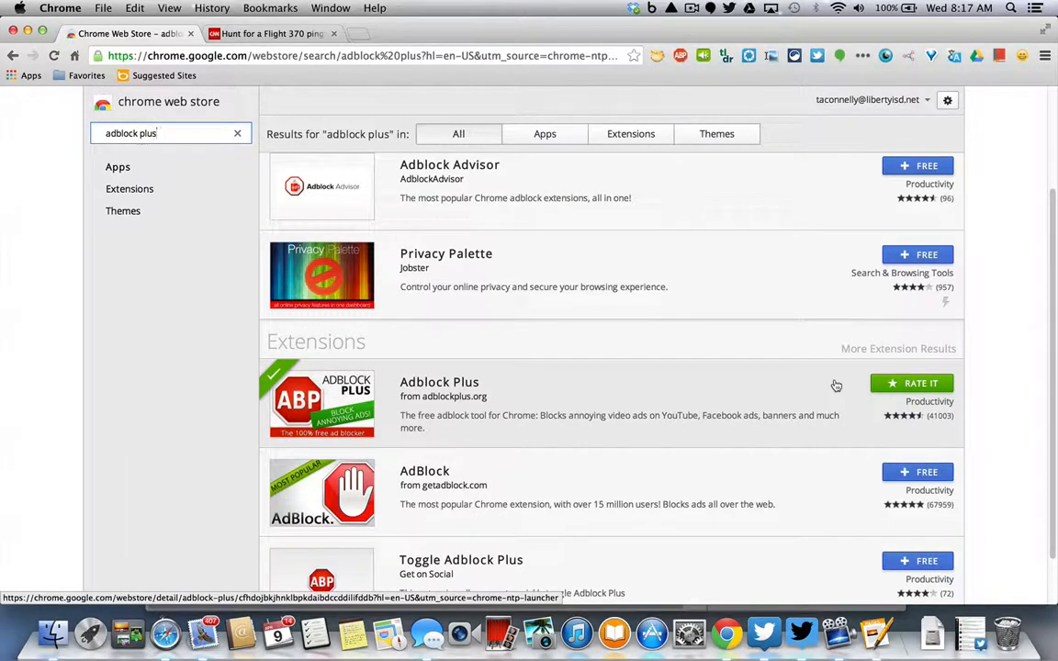
mouse_move(772, 404)
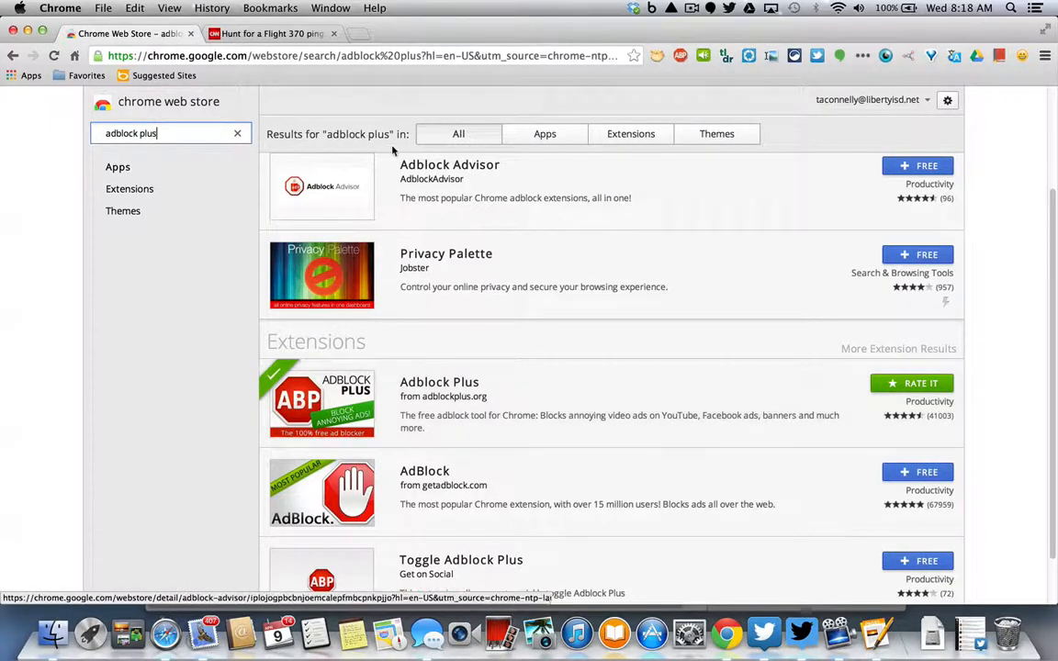
- Switch to the CNN Flight 370 article tab and scroll through the story
click(271, 33)
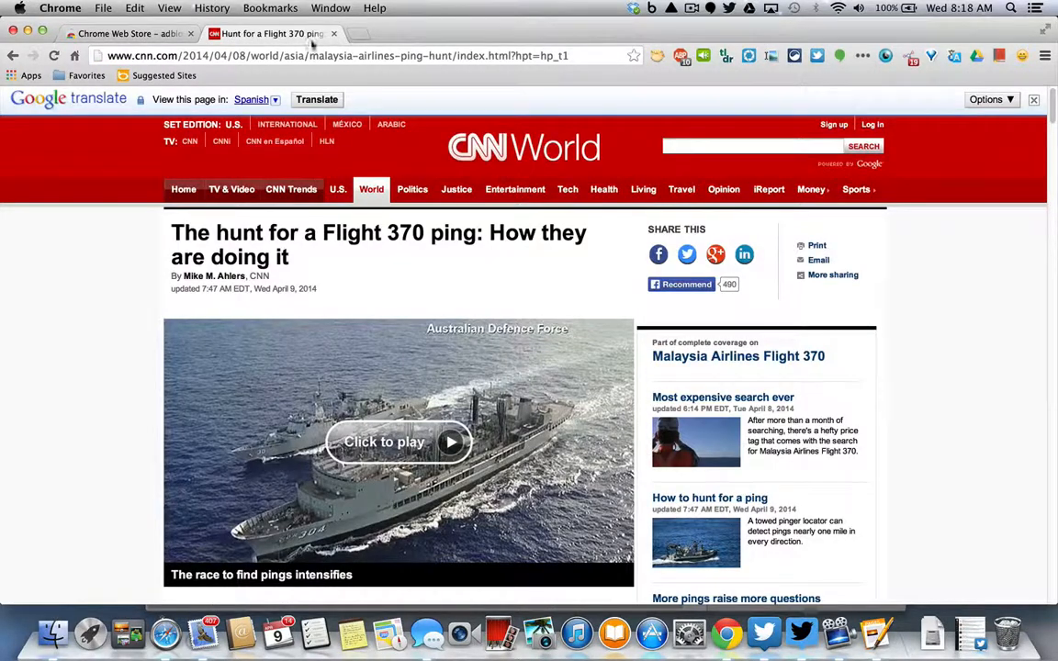
scroll(down, 3)
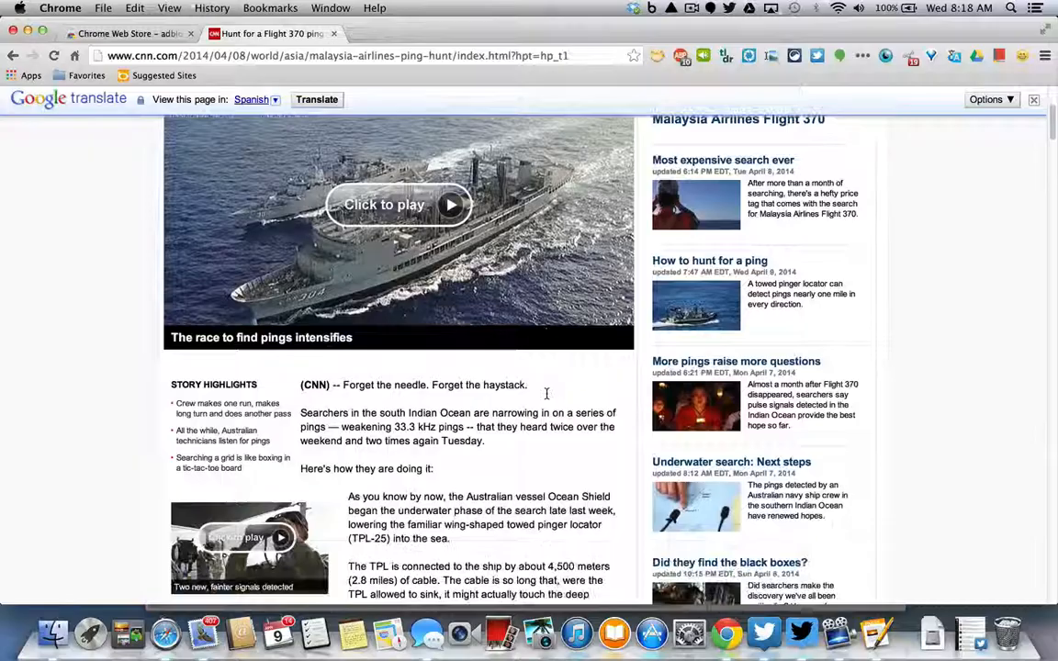
scroll(down, 3)
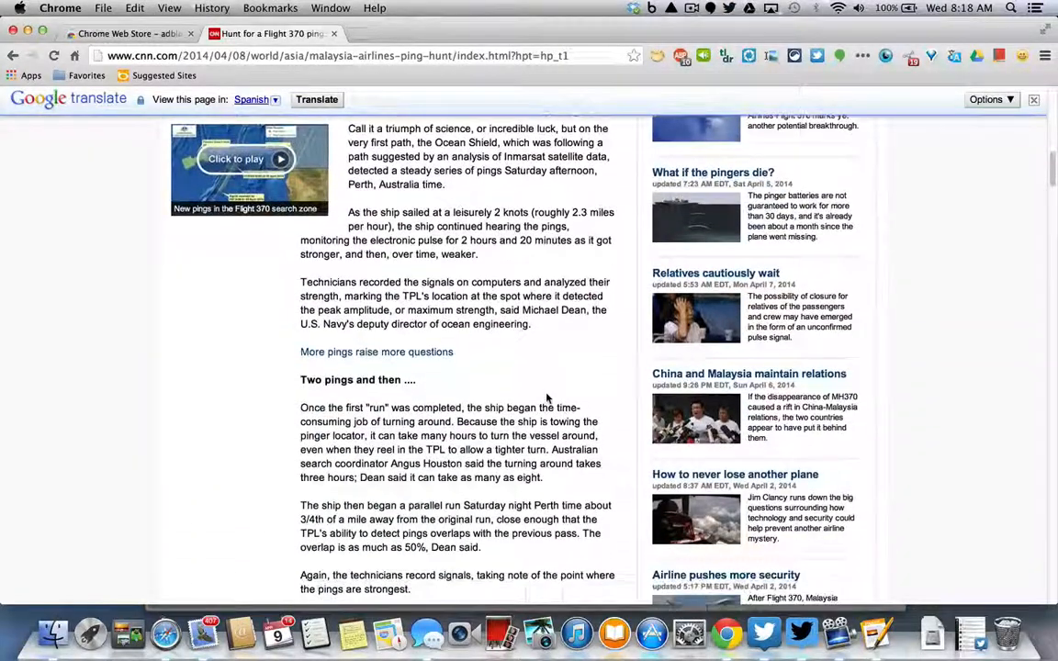
scroll(down, 3)
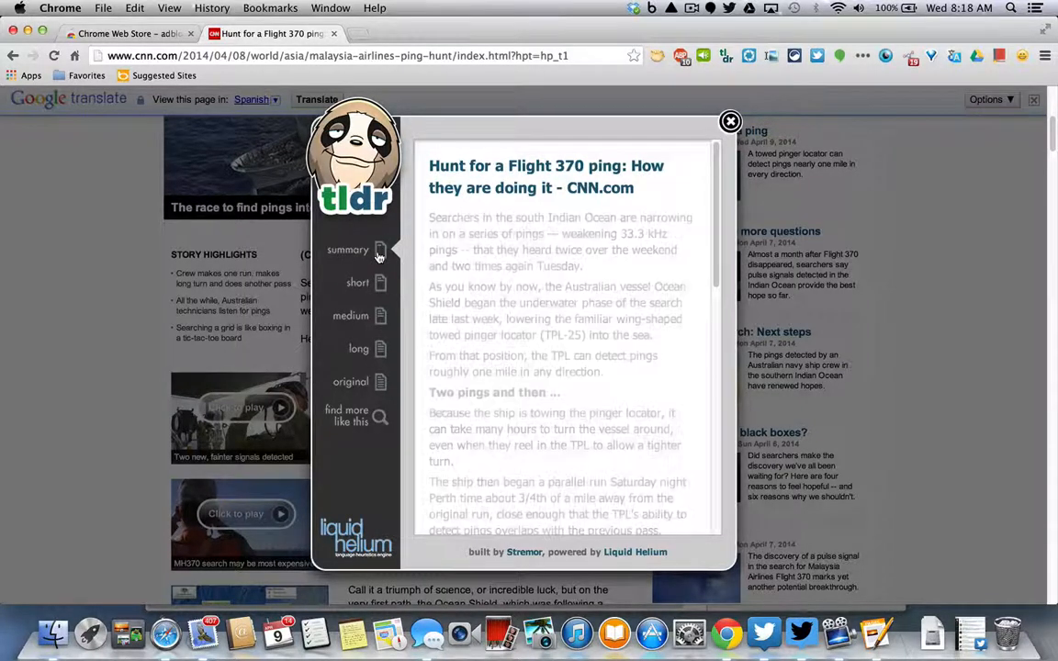
- Scroll the TLDR summary, then close its overlay with the X button
scroll(down, 3)
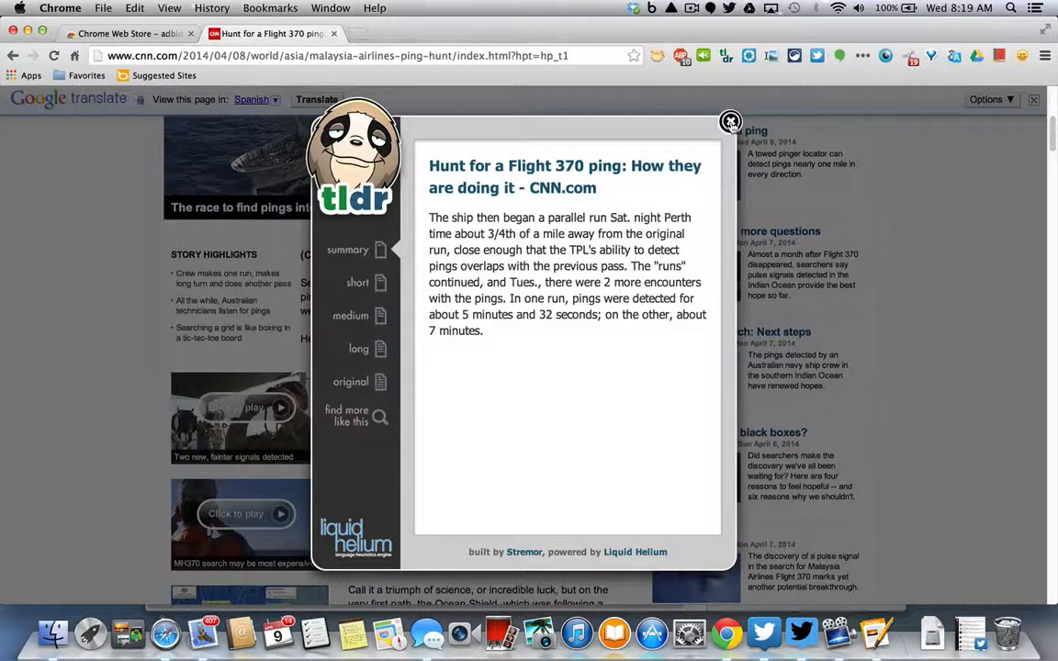
click(730, 121)
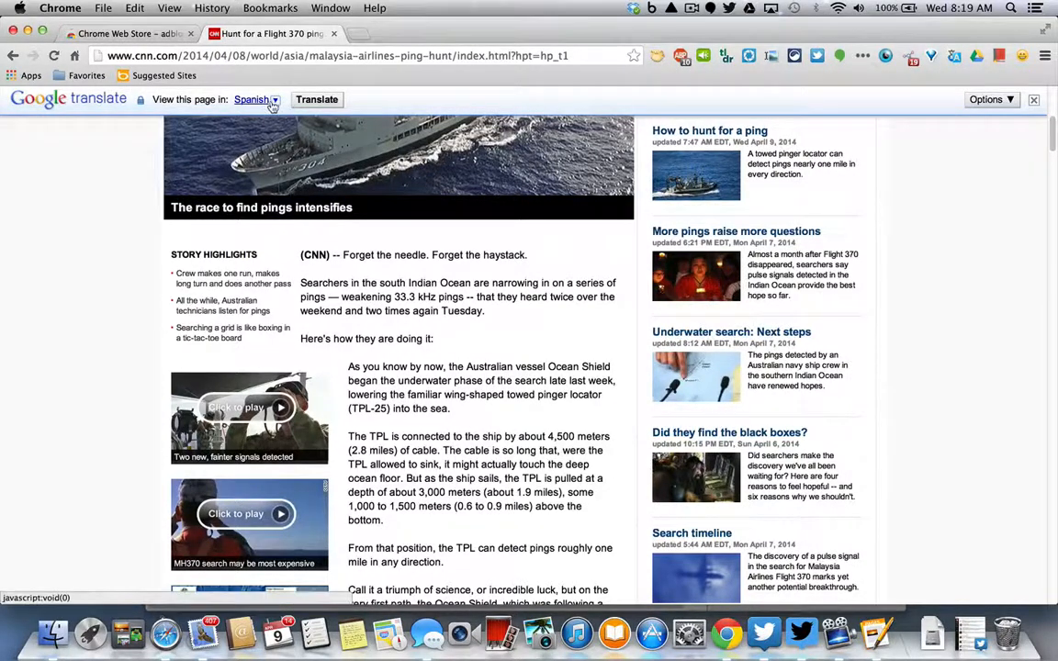
- Translate the article to Spanish, scroll through it, then dismiss the translate bar
click(257, 99)
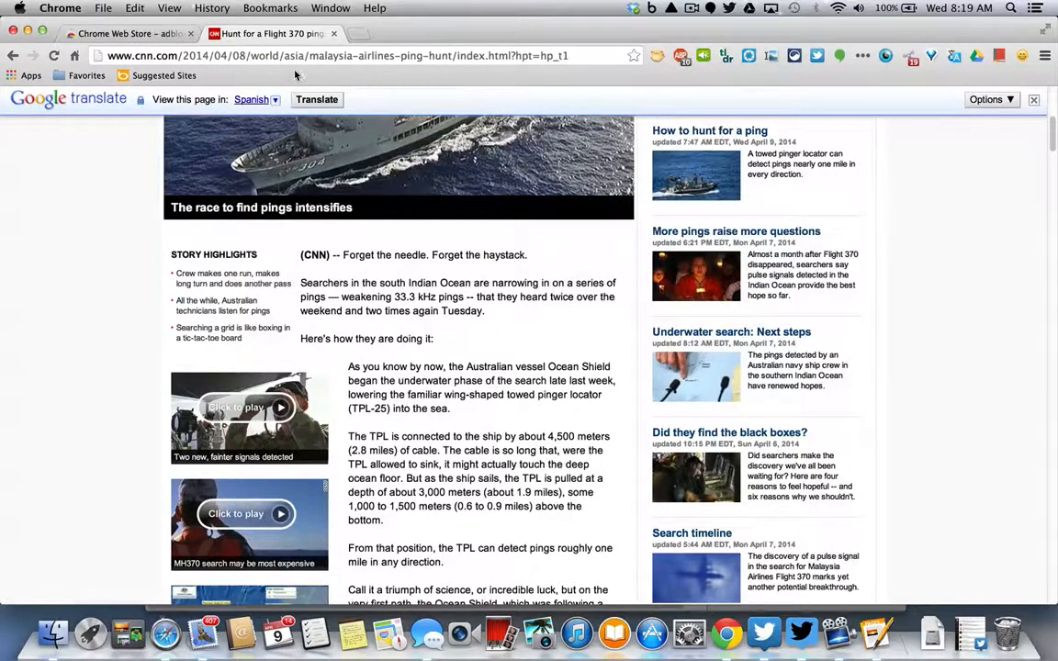
click(317, 99)
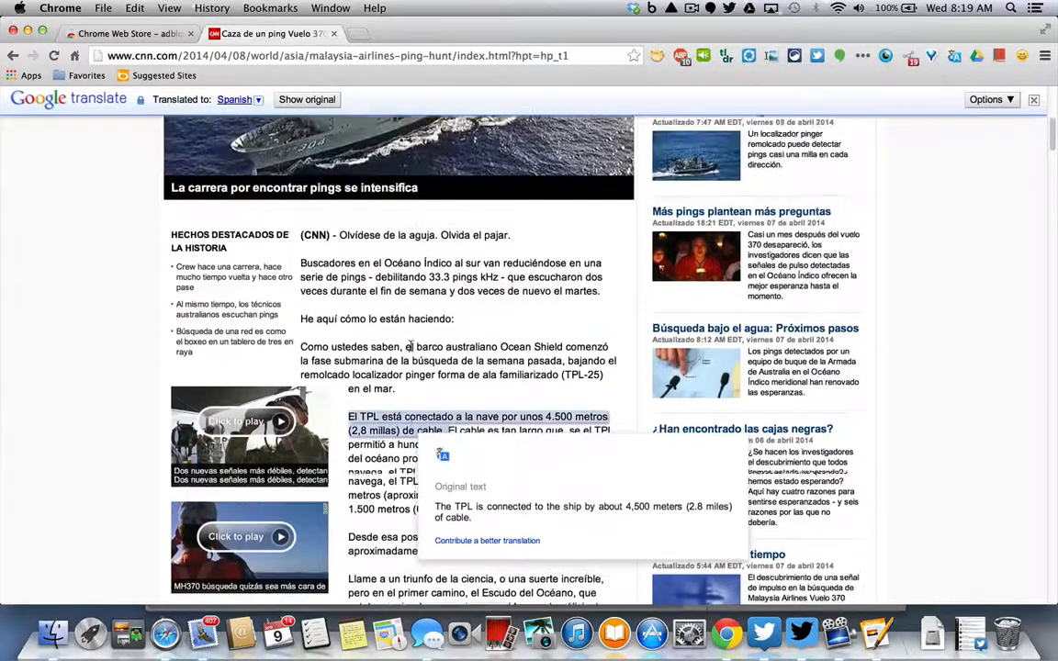
scroll(down, 3)
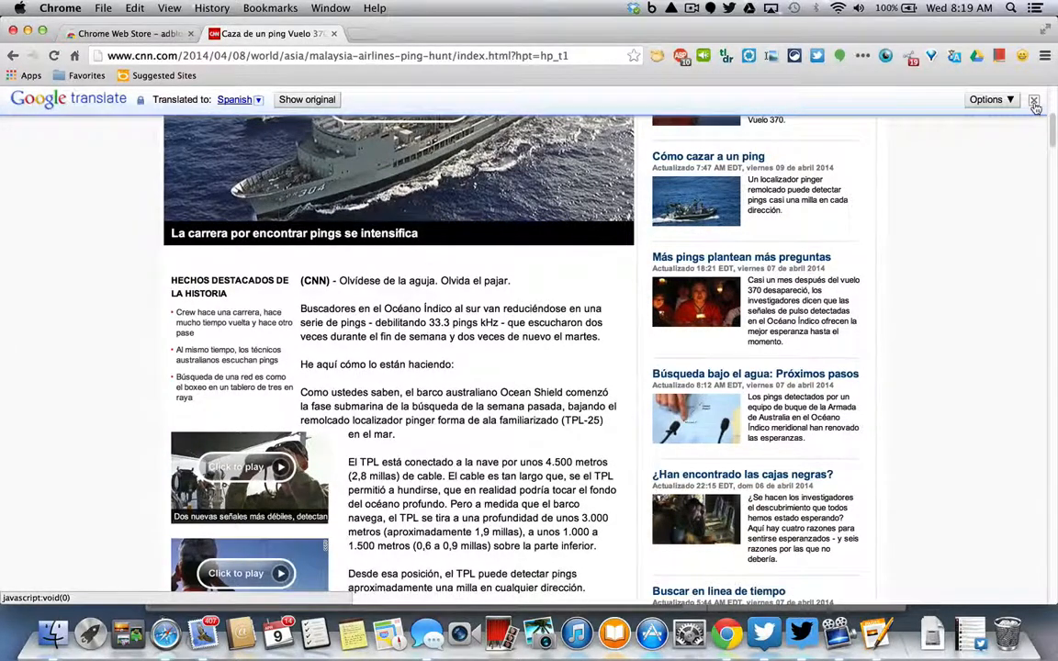
click(1034, 99)
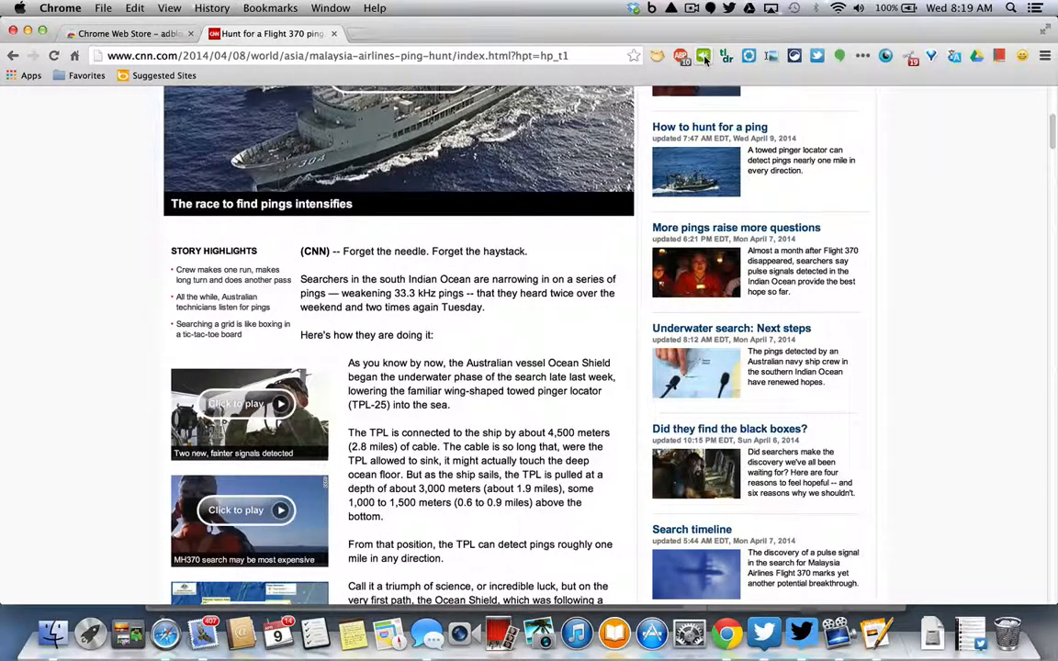
- Use the SoundGecko toolbar icon's 'Send to SoundGecko' on the CNN article
click(704, 56)
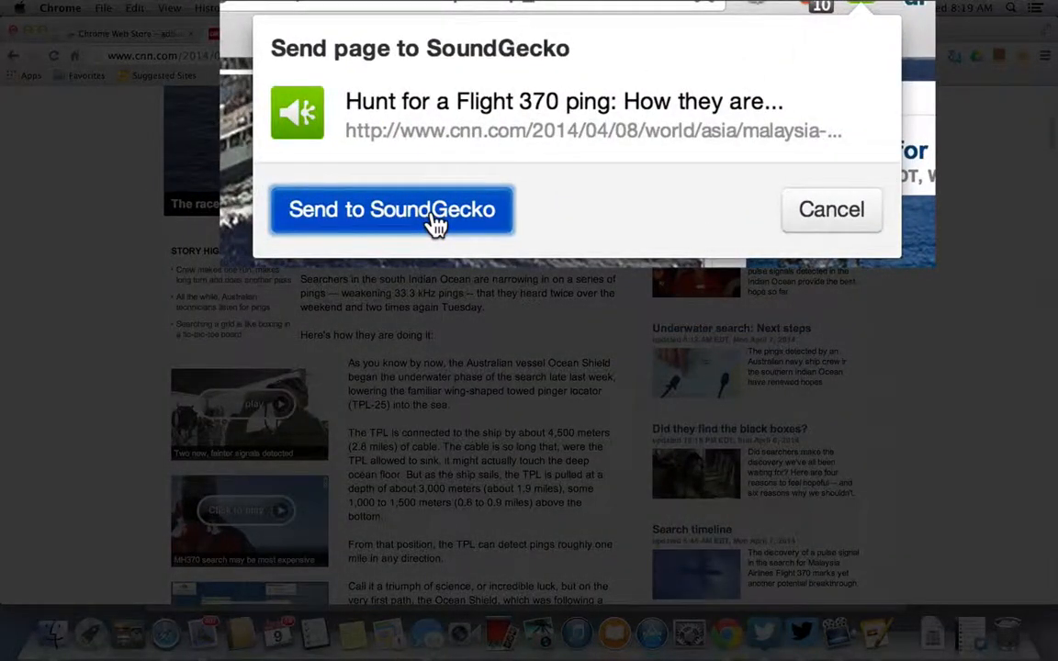
click(390, 209)
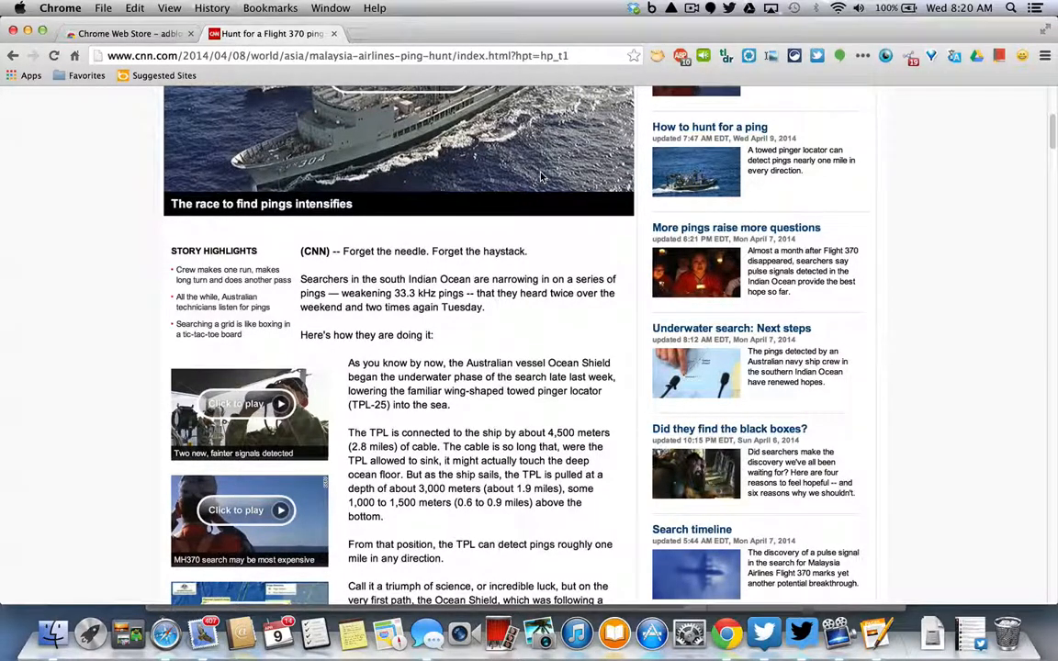
mouse_move(528, 329)
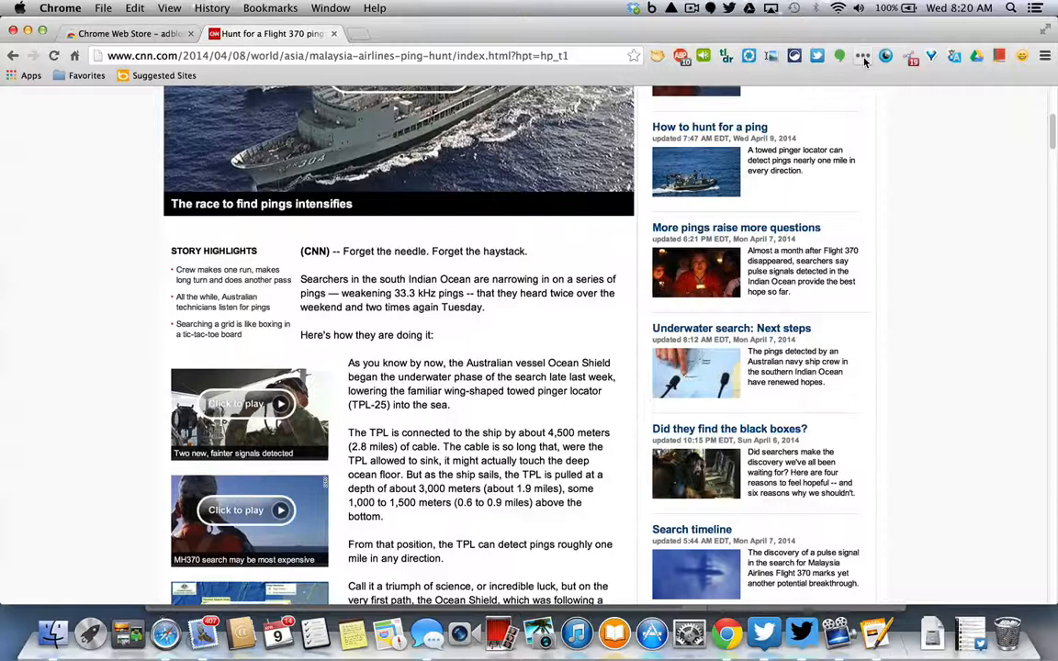
mouse_move(862, 56)
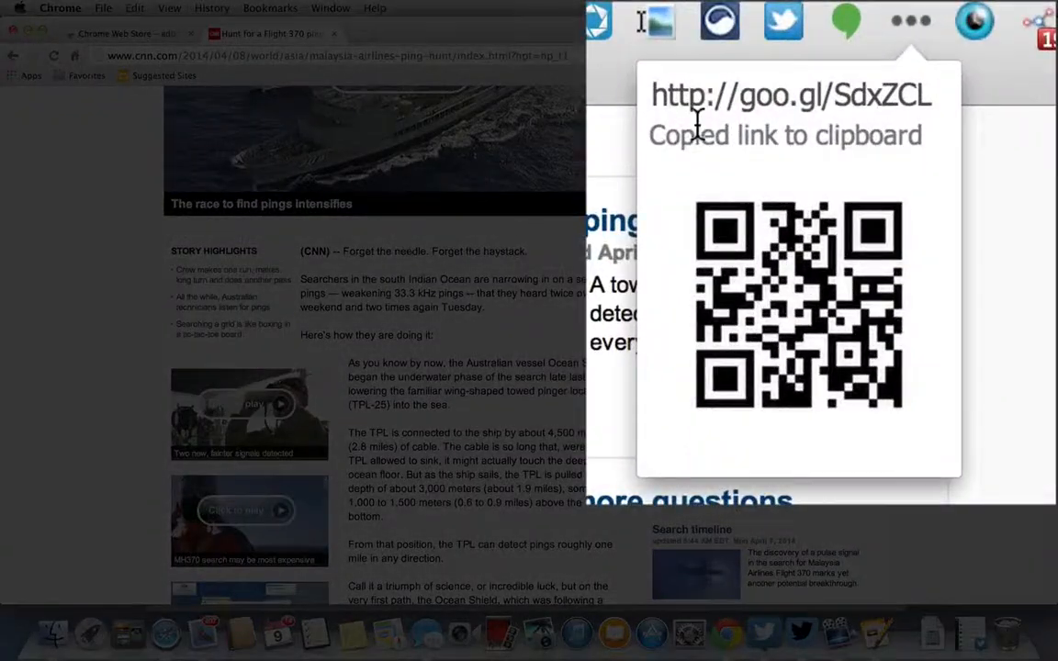
mouse_move(927, 128)
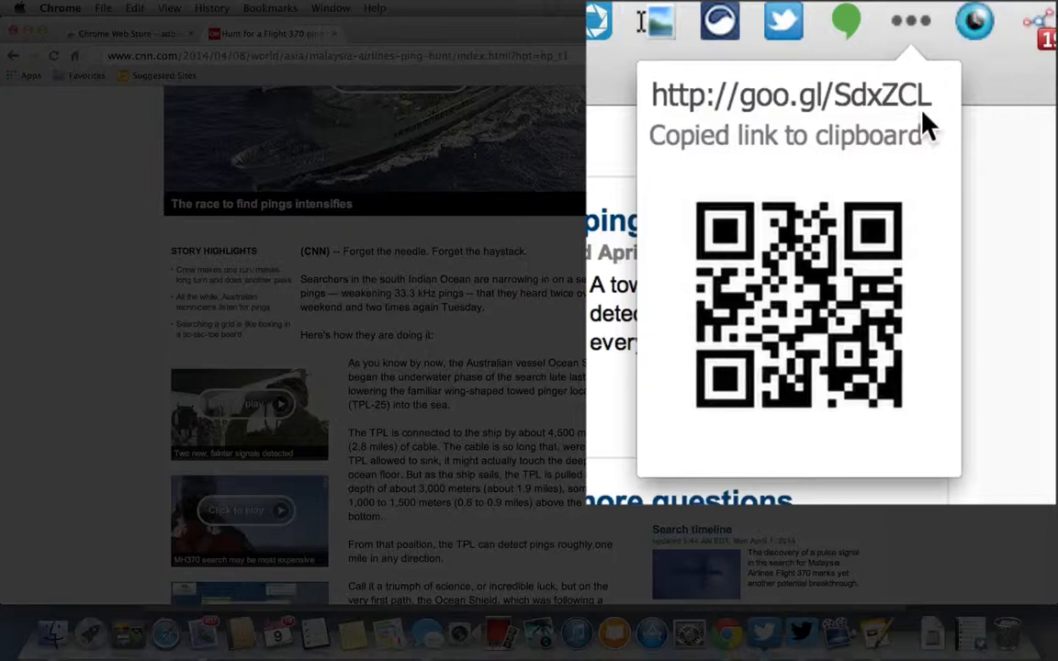
mouse_move(895, 179)
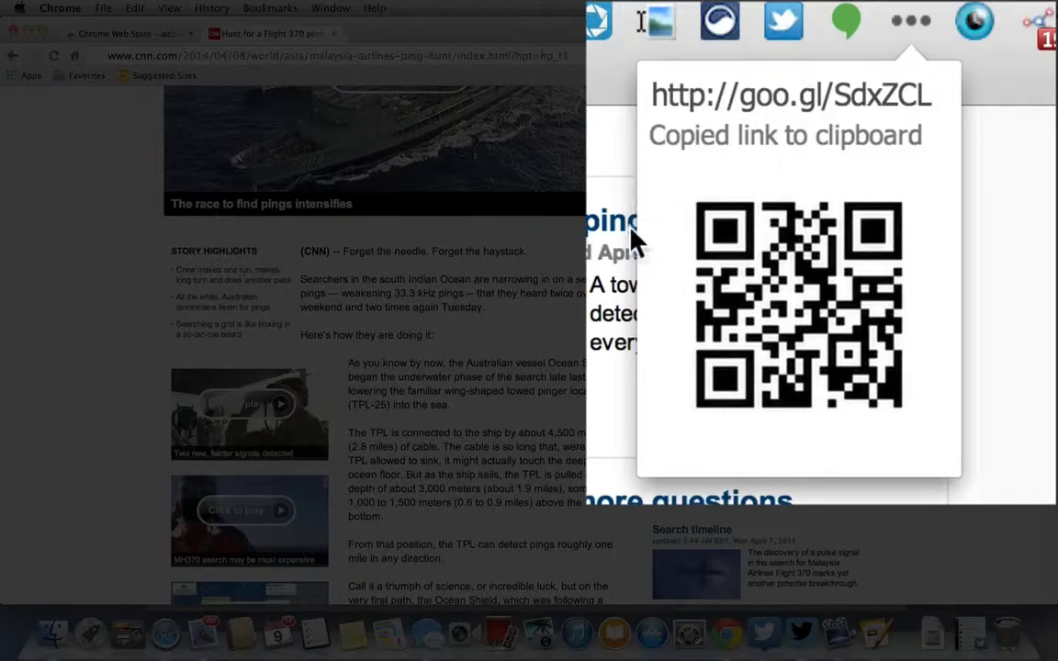
mouse_move(744, 358)
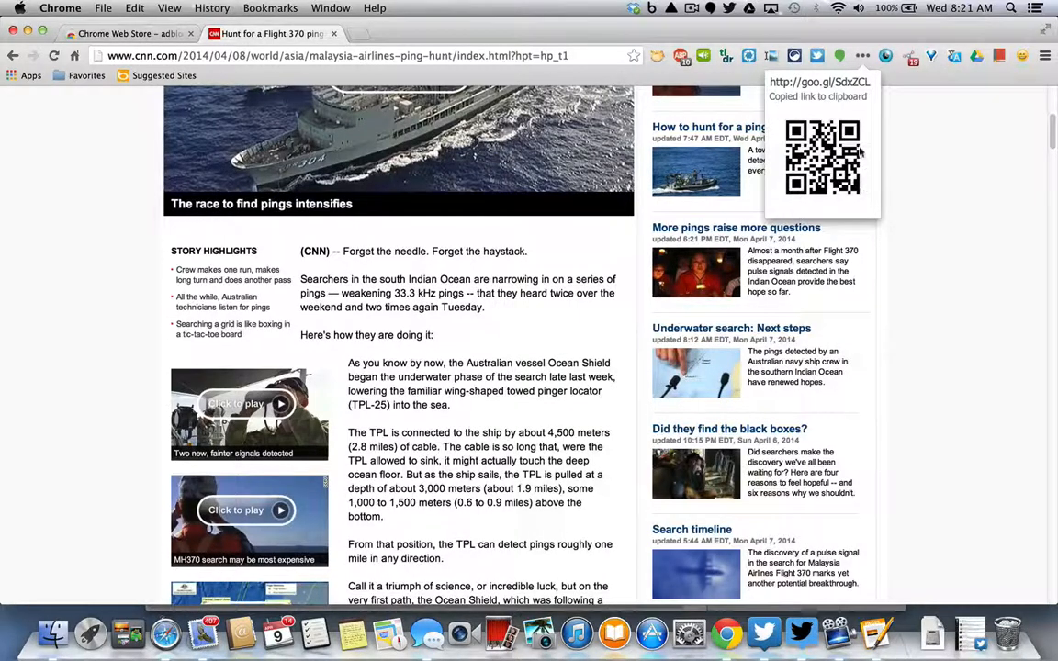
mouse_move(872, 159)
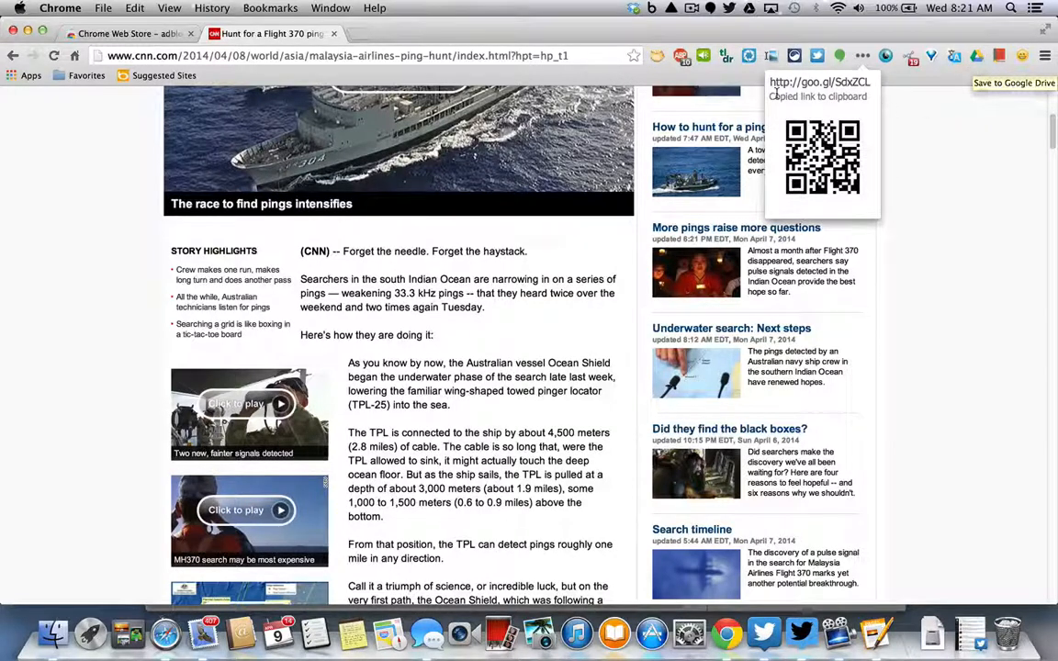
mouse_move(749, 65)
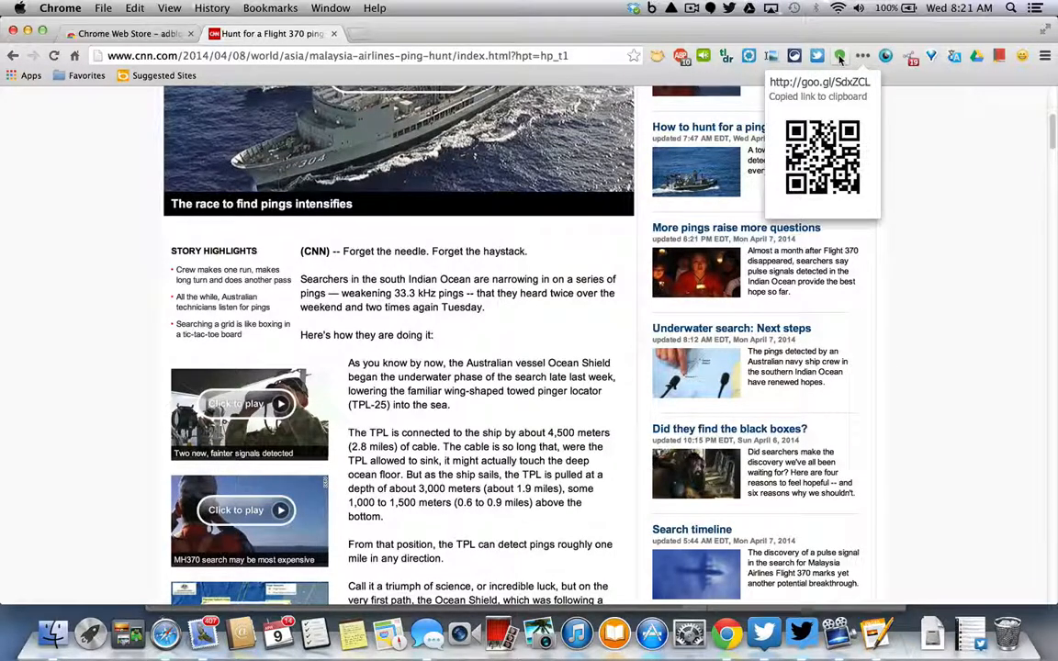
- Open the green Hangouts panel and the dropdown next to New Hangout
click(838, 56)
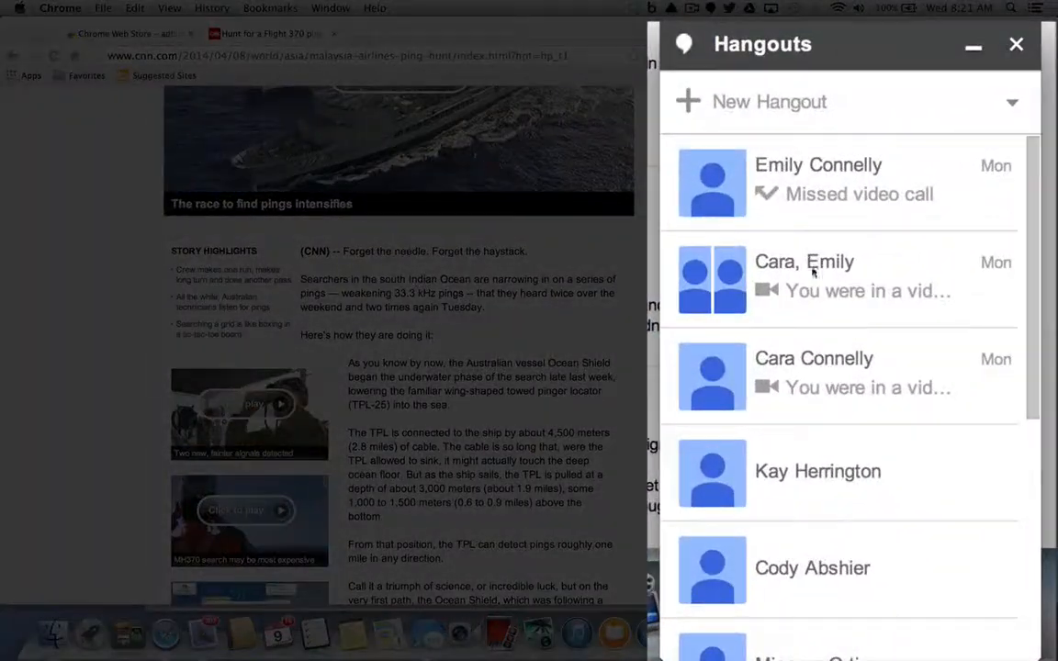
mouse_move(836, 158)
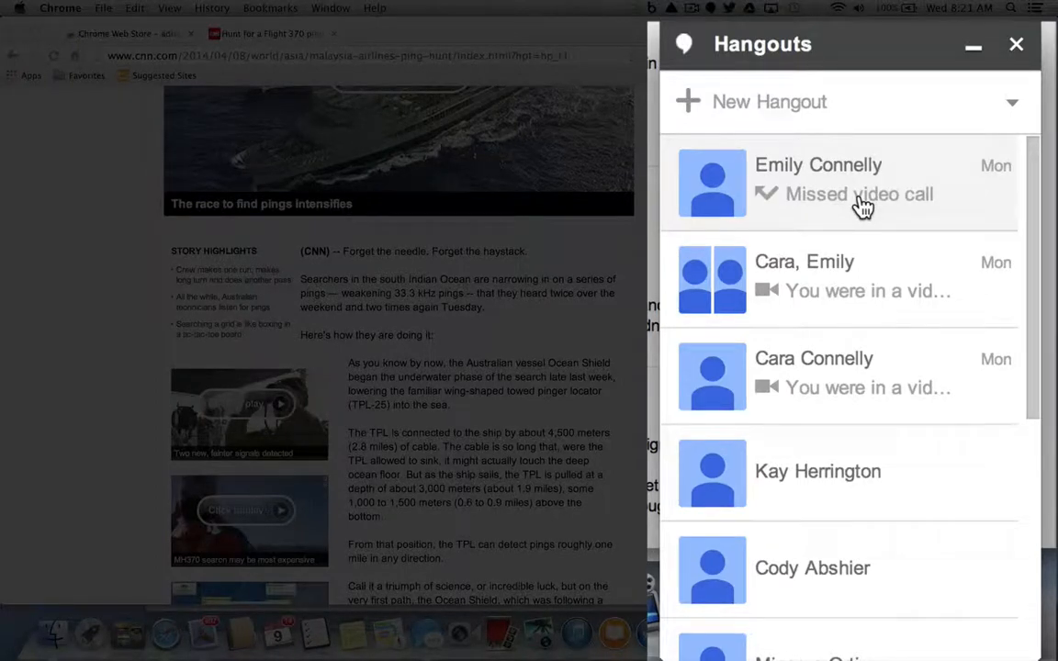
mouse_move(1017, 110)
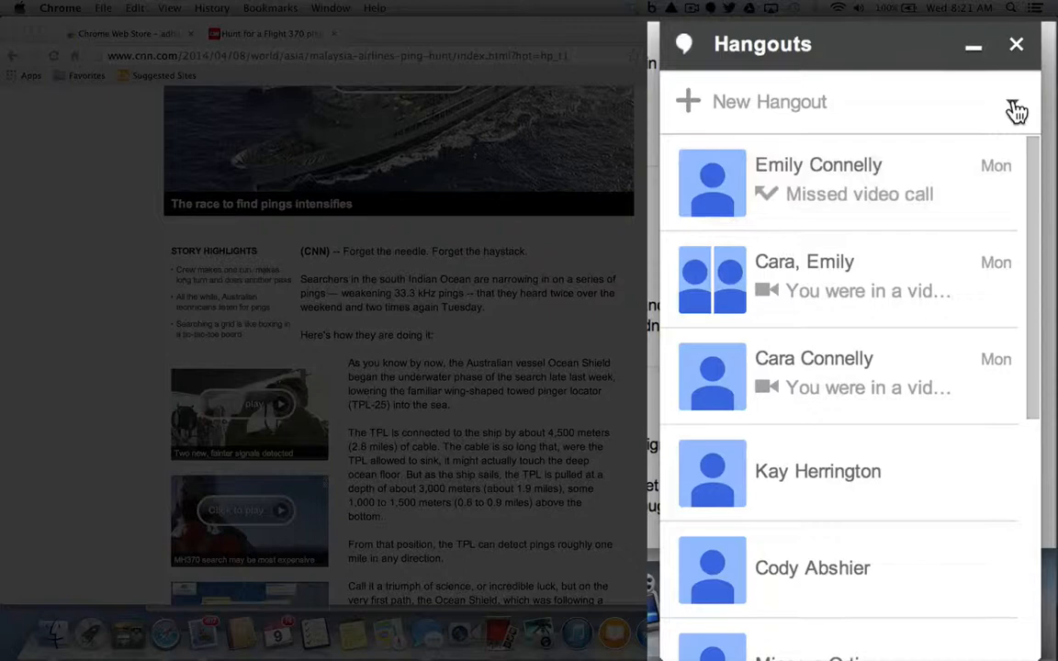
click(1017, 109)
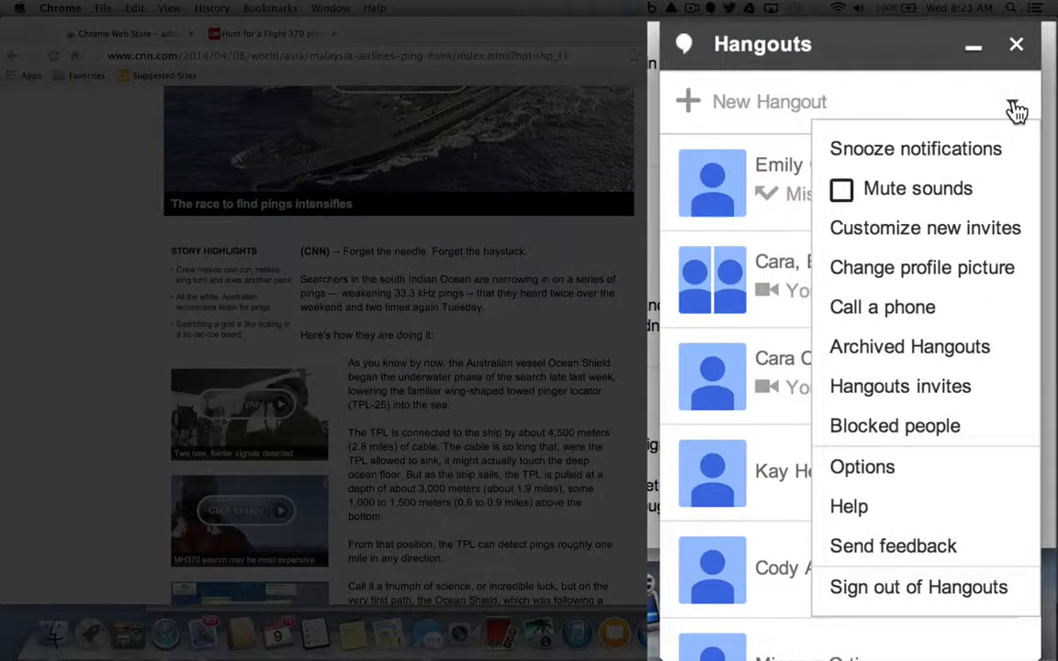
mouse_move(943, 314)
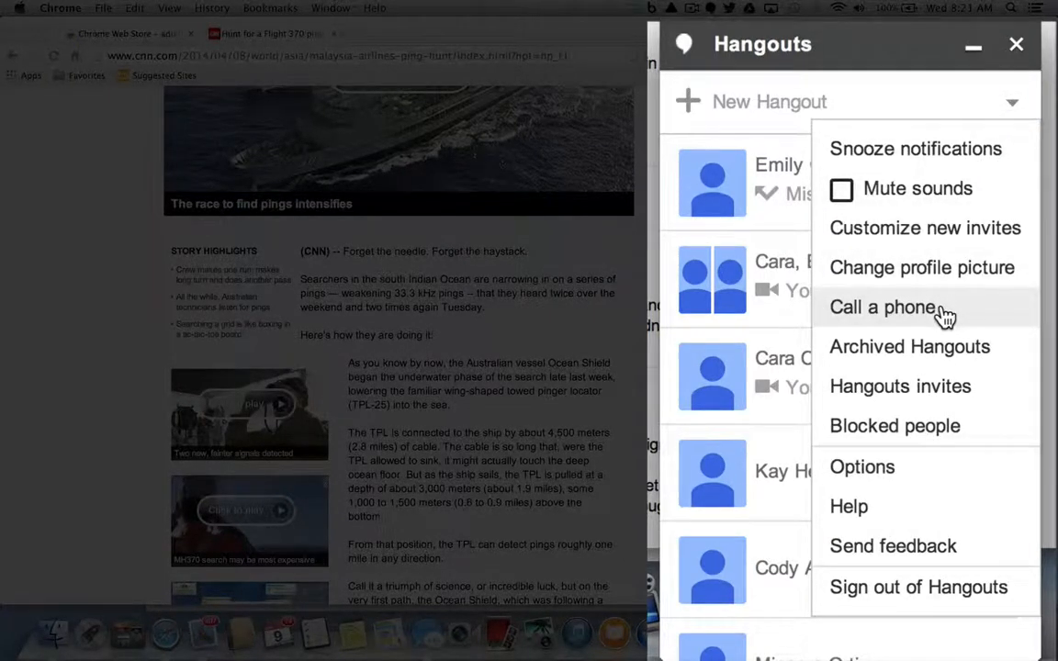
- Choose 'Call a phone' from the Hangouts dropdown menu
click(882, 307)
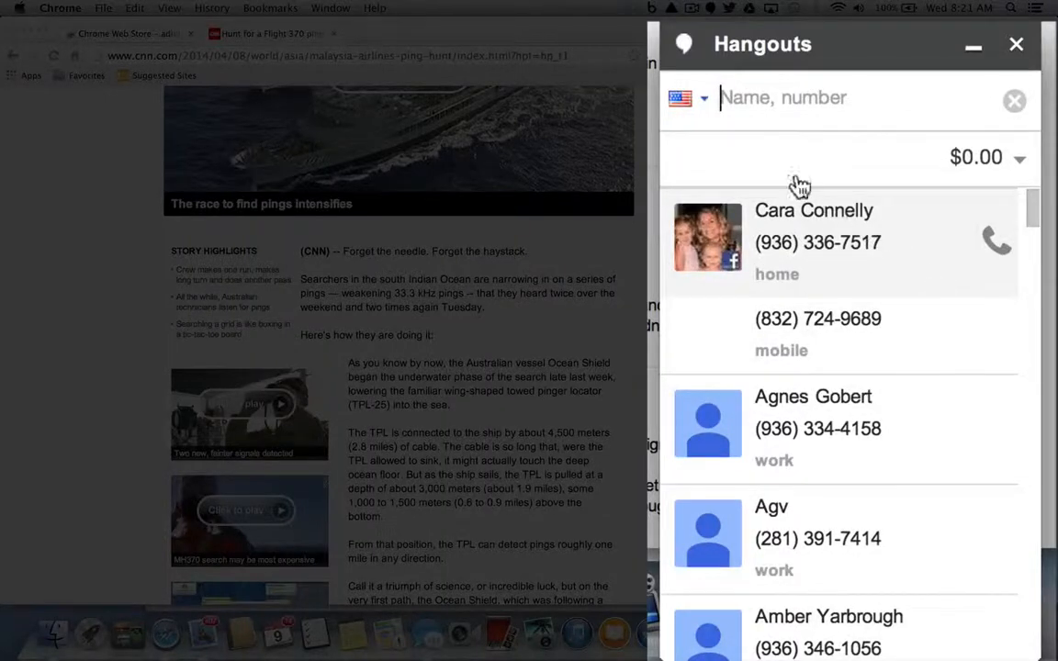
mouse_move(840, 539)
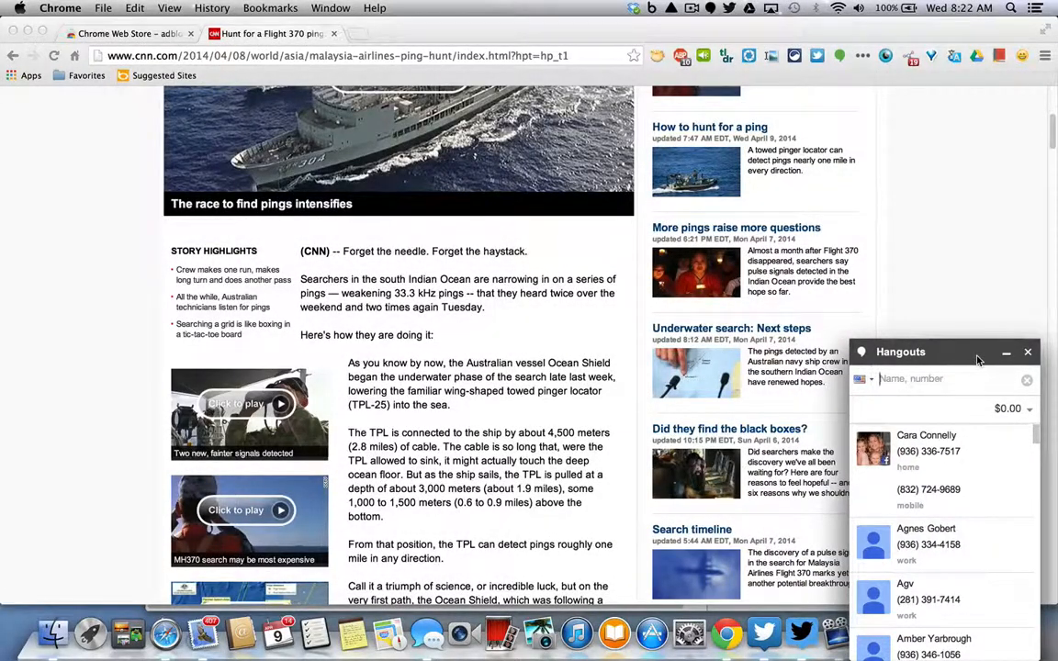
mouse_move(1027, 351)
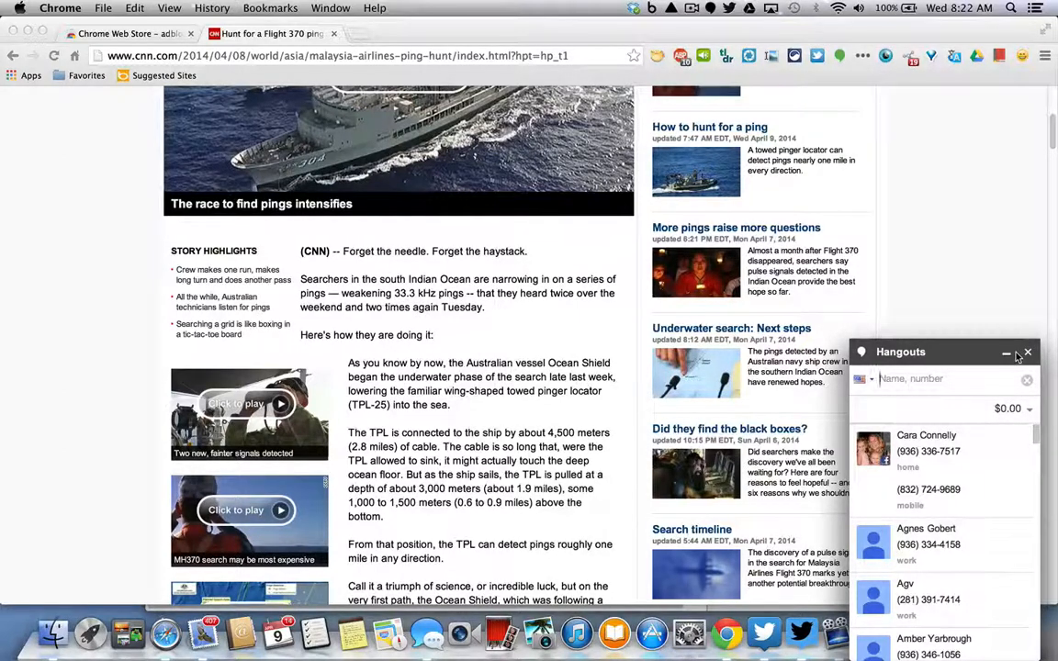
mouse_move(835, 156)
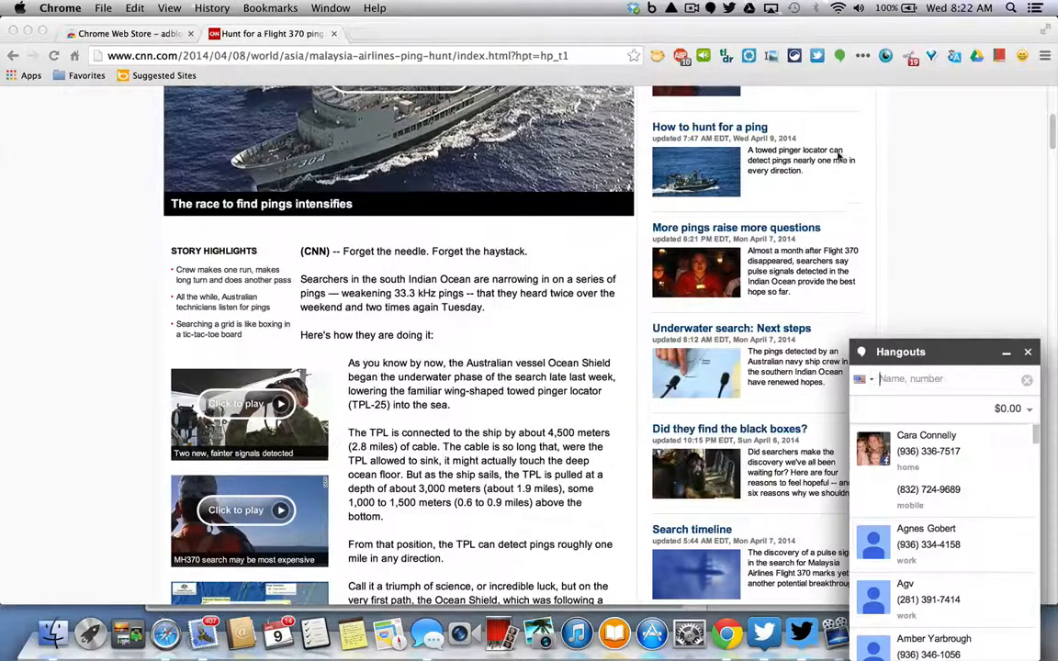